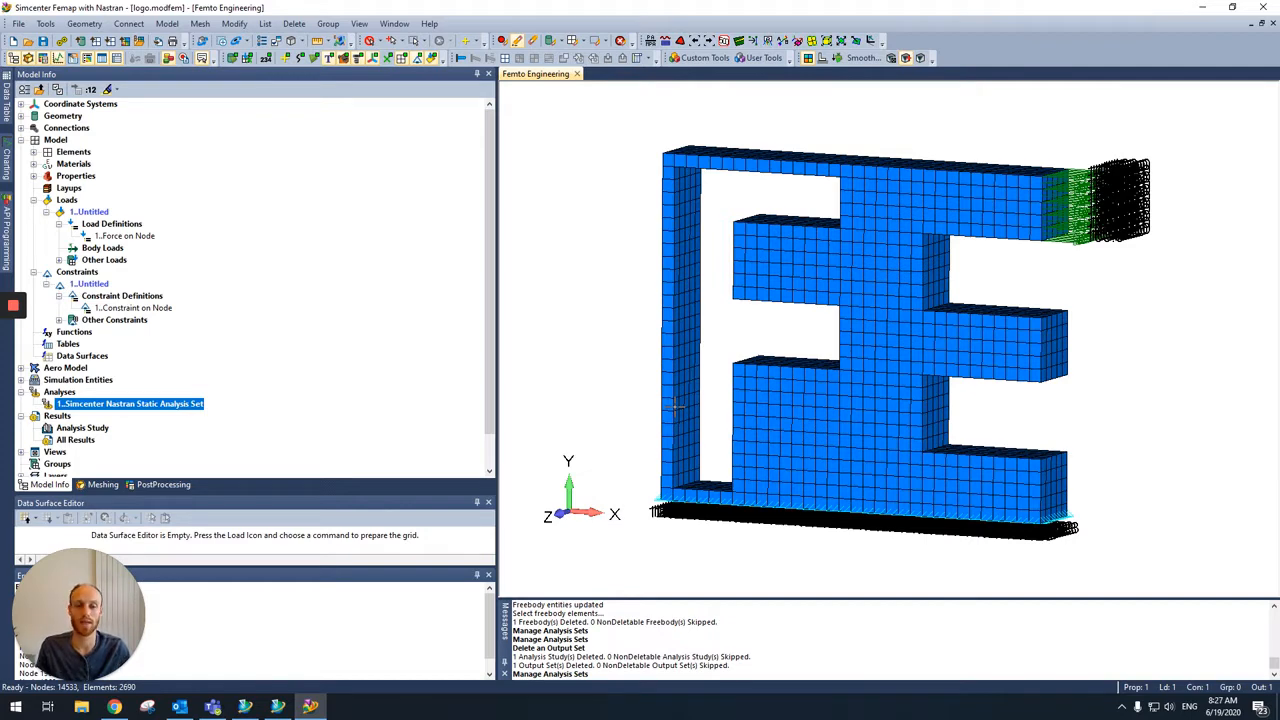
Sum the load set's applied forces and moments about 0,0,0 via Tools > Check > Sum Forces.
{"action": "left_click", "coordinate": [44, 24]}
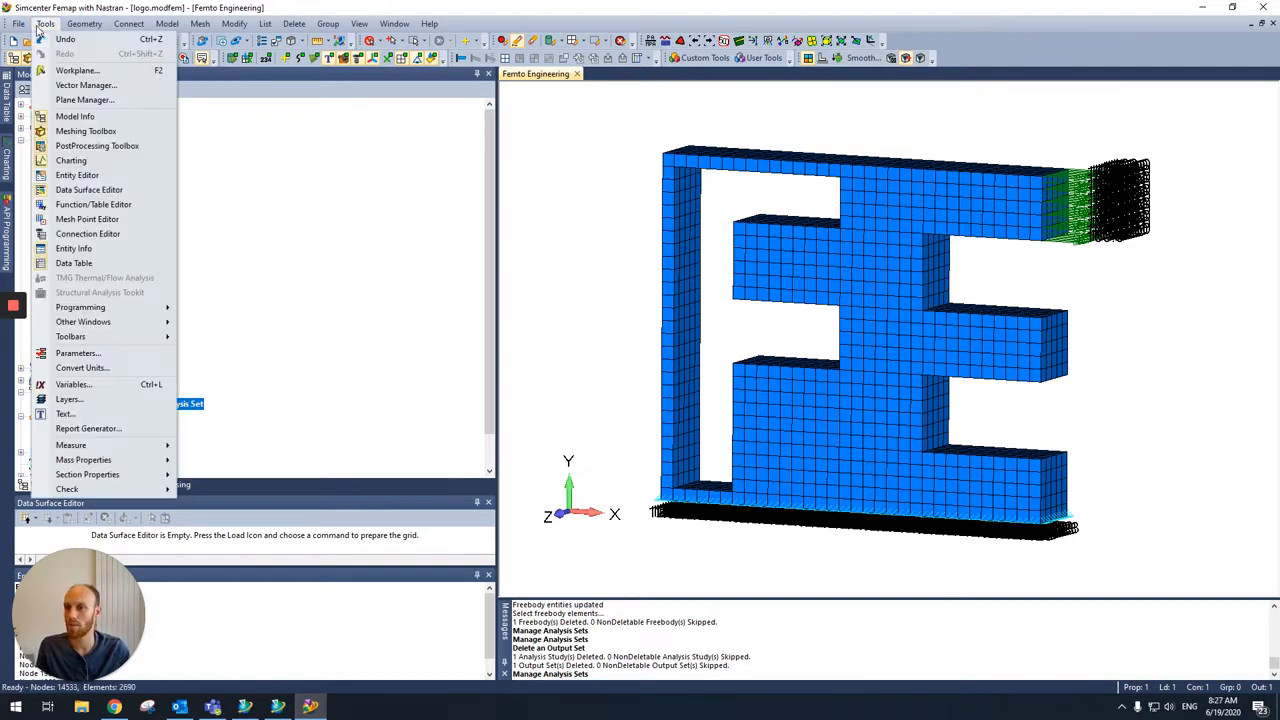
{"action": "mouse_move", "coordinate": [84, 458]}
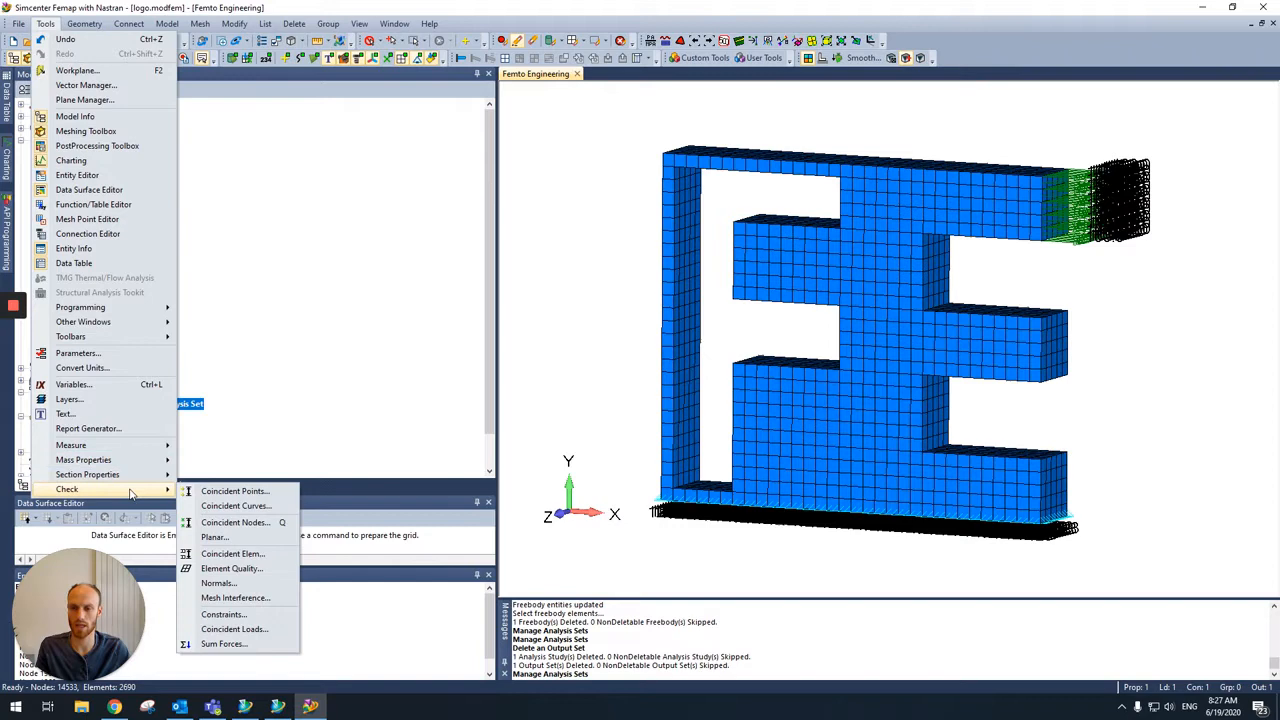
{"action": "left_click", "coordinate": [224, 644]}
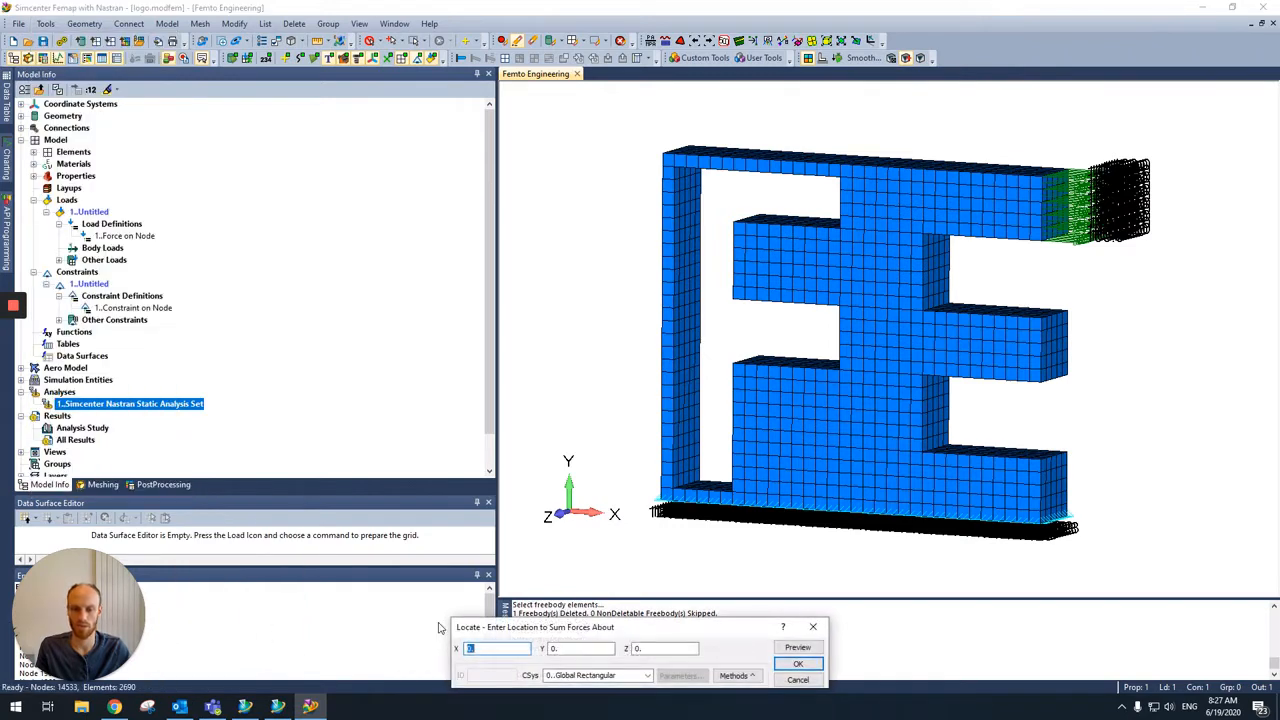
{"action": "left_click", "coordinate": [798, 664]}
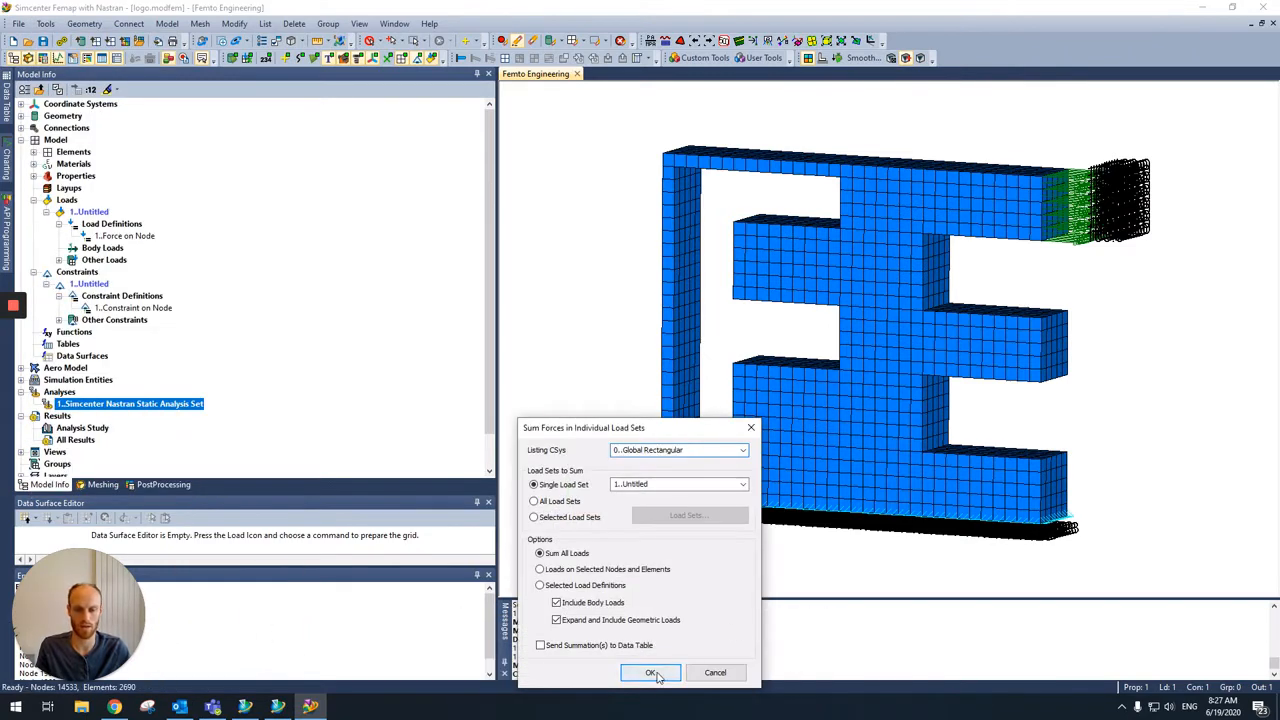
{"action": "left_click", "coordinate": [652, 672]}
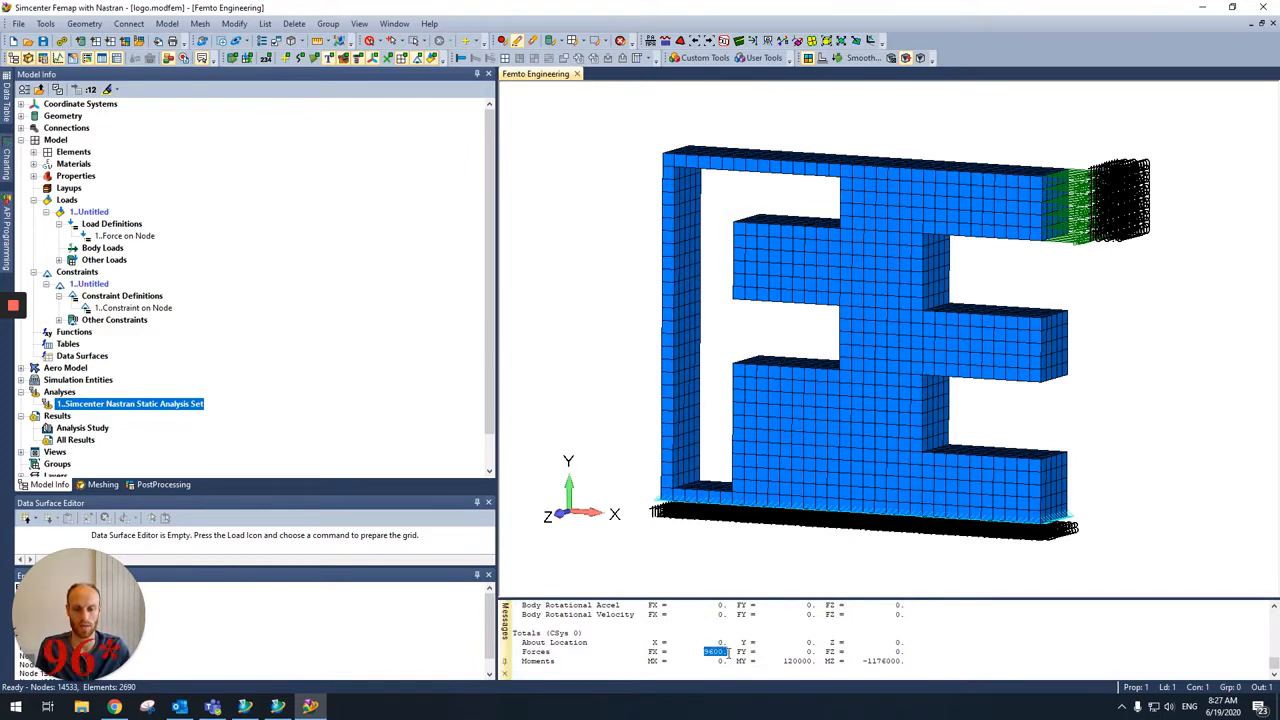
{"action": "mouse_move", "coordinate": [724, 656]}
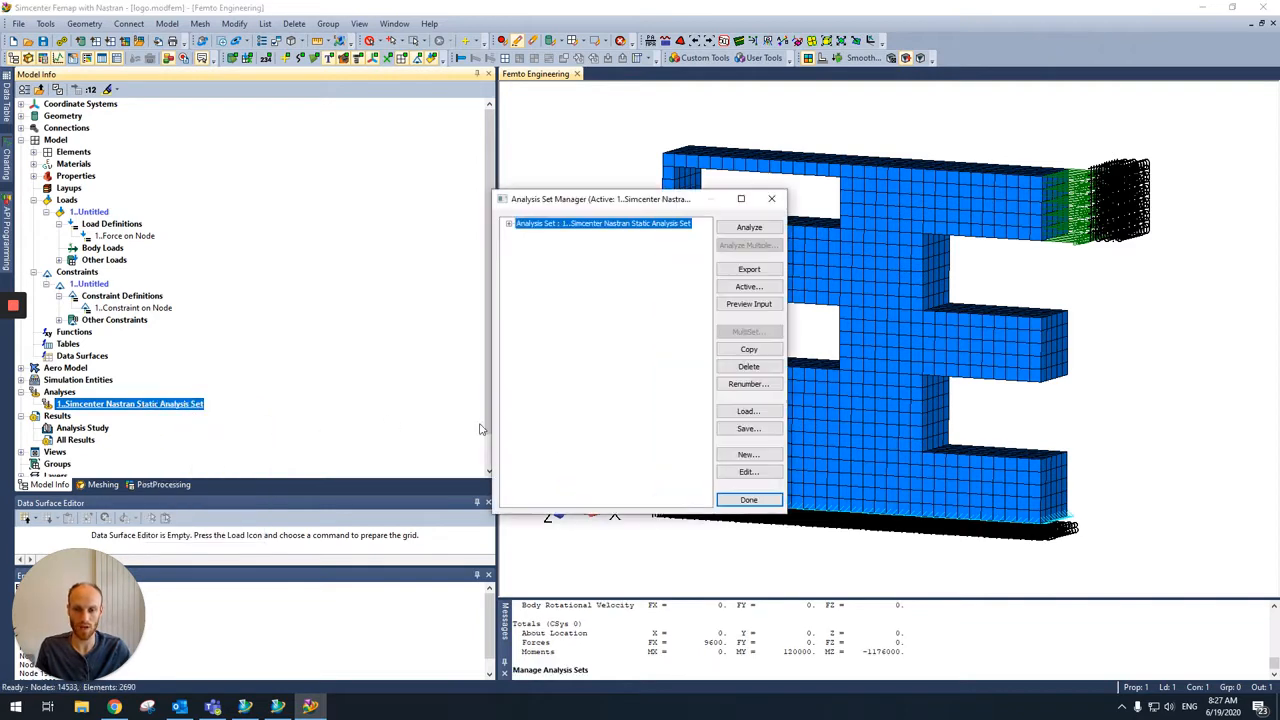
Edit the static analysis set through to Output Requests, accept them, and submit the Nastran analysis.
{"action": "left_click", "coordinate": [748, 472]}
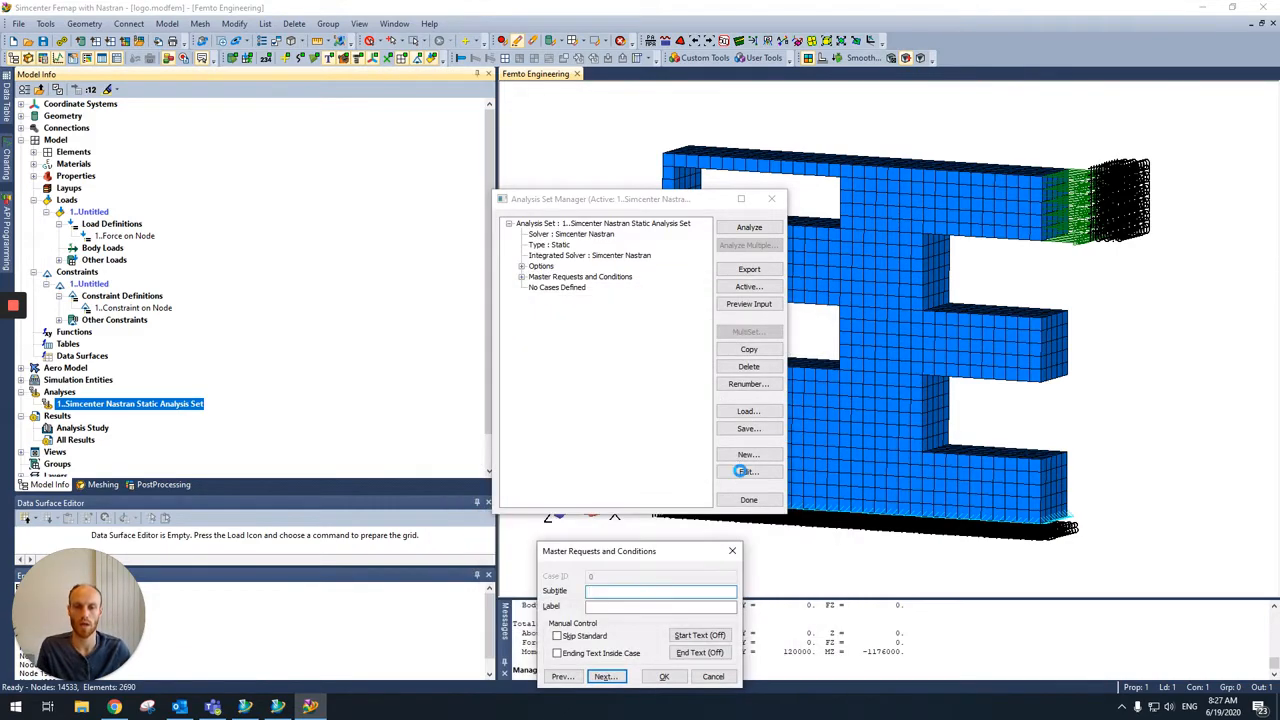
{"action": "left_click", "coordinate": [606, 676]}
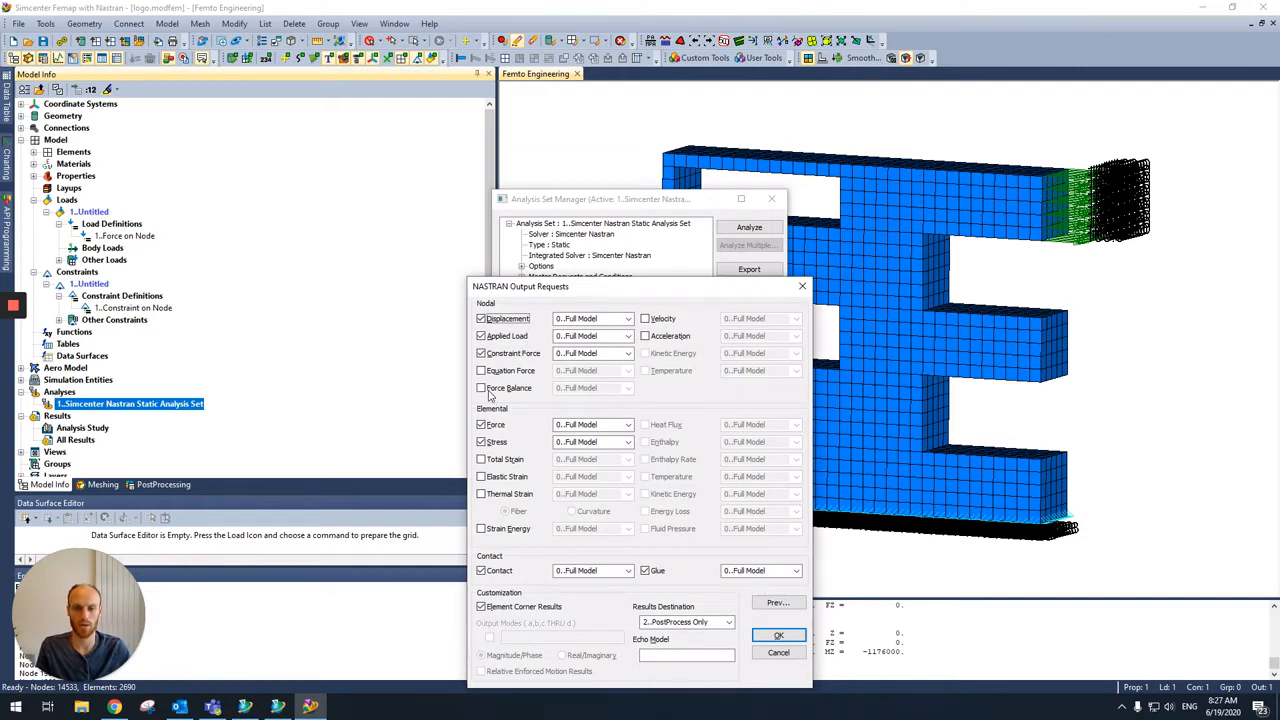
{"action": "left_click", "coordinate": [780, 636]}
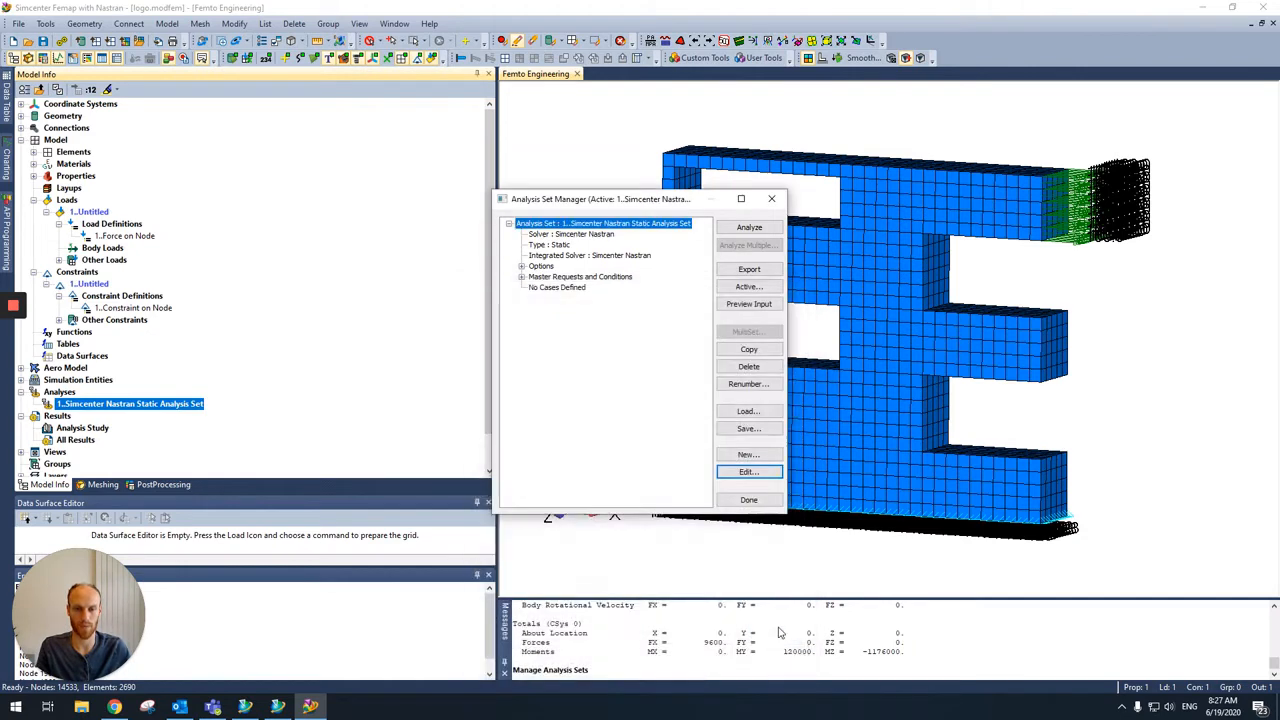
{"action": "left_click", "coordinate": [748, 500]}
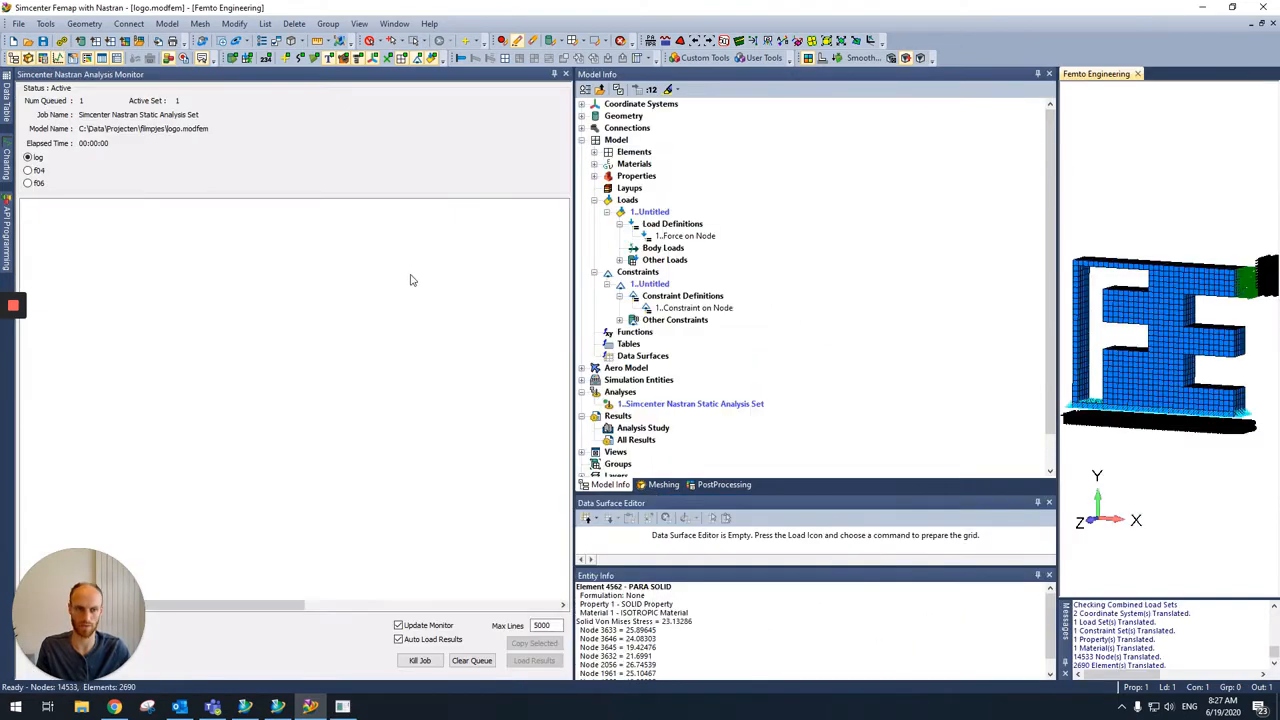
{"action": "mouse_move", "coordinate": [400, 278]}
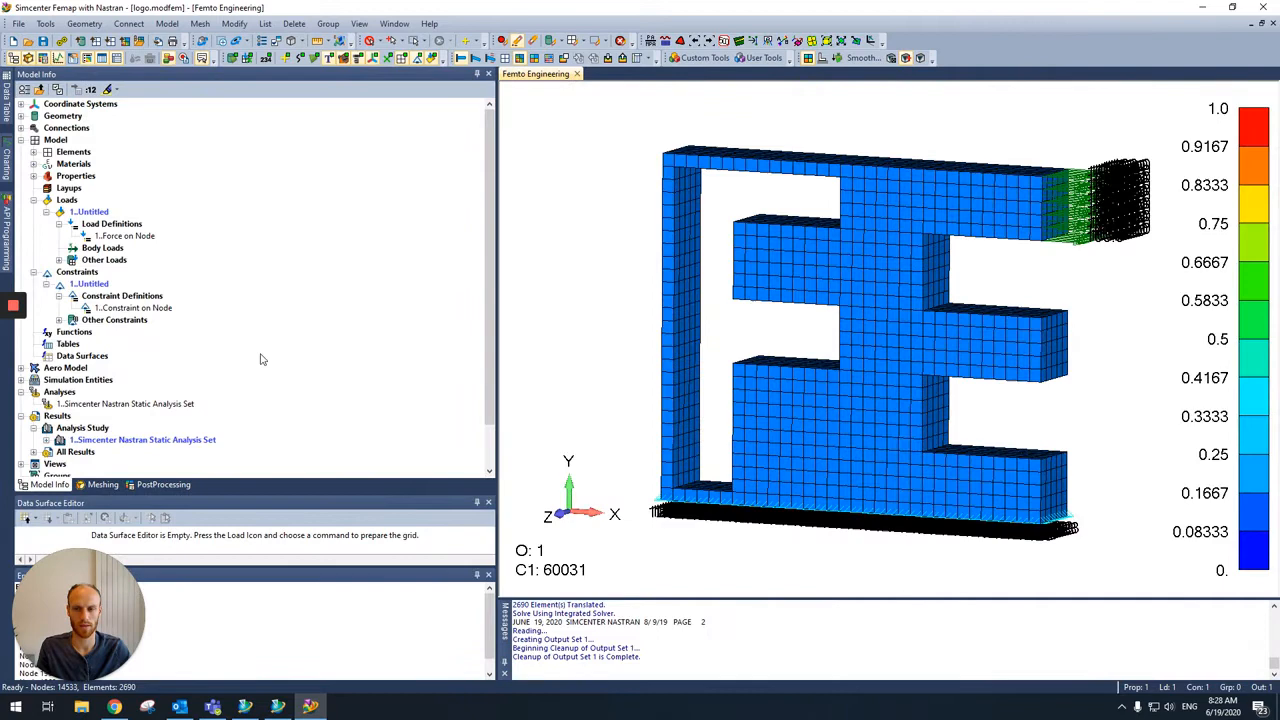
Expand Results and display the Untitled output set as a deformed von Mises stress contour.
{"action": "left_click", "coordinate": [98, 452]}
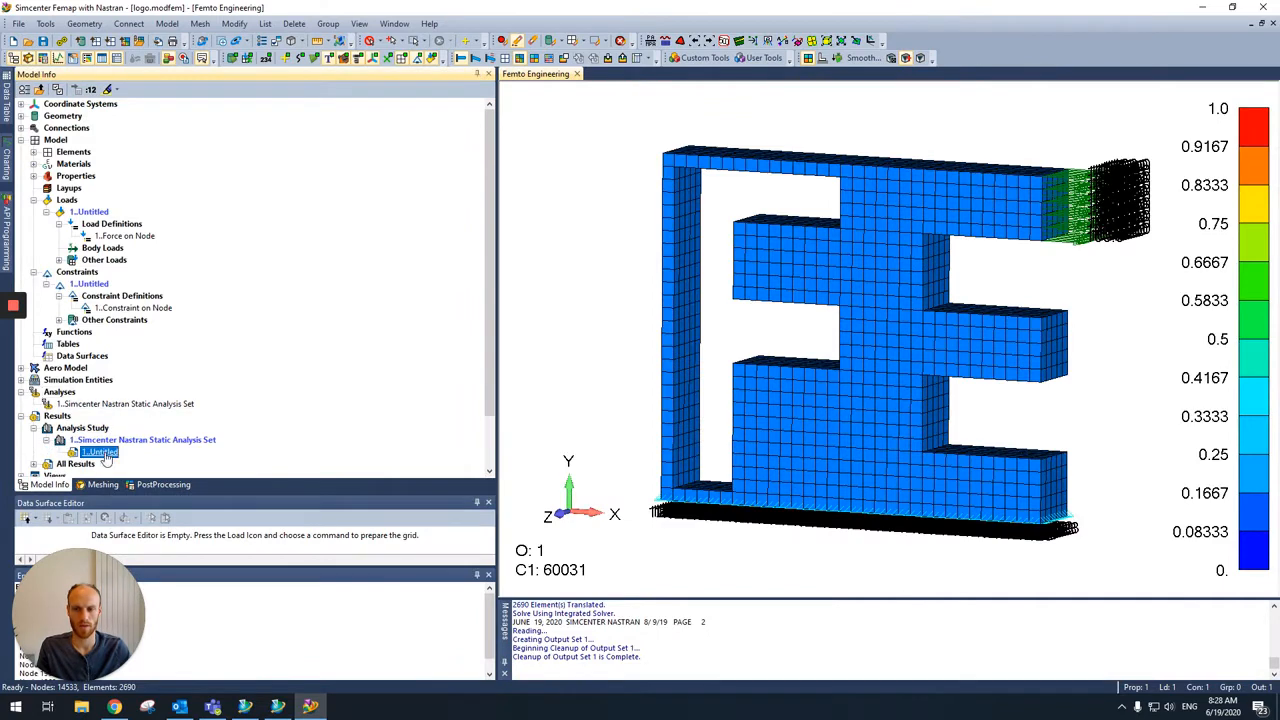
{"action": "double_click", "coordinate": [100, 452]}
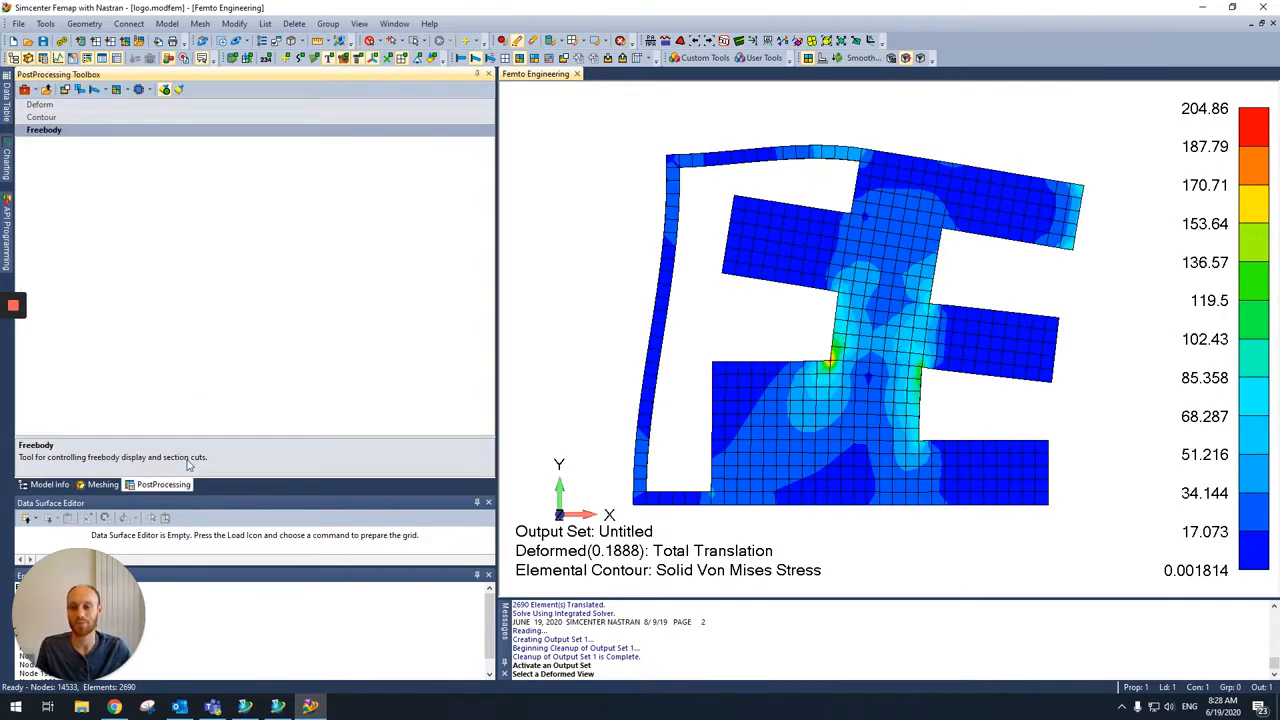
Create a new freebody in the Freebody Manager as an Interface Load and set its total summation force components.
{"action": "left_click", "coordinate": [44, 128]}
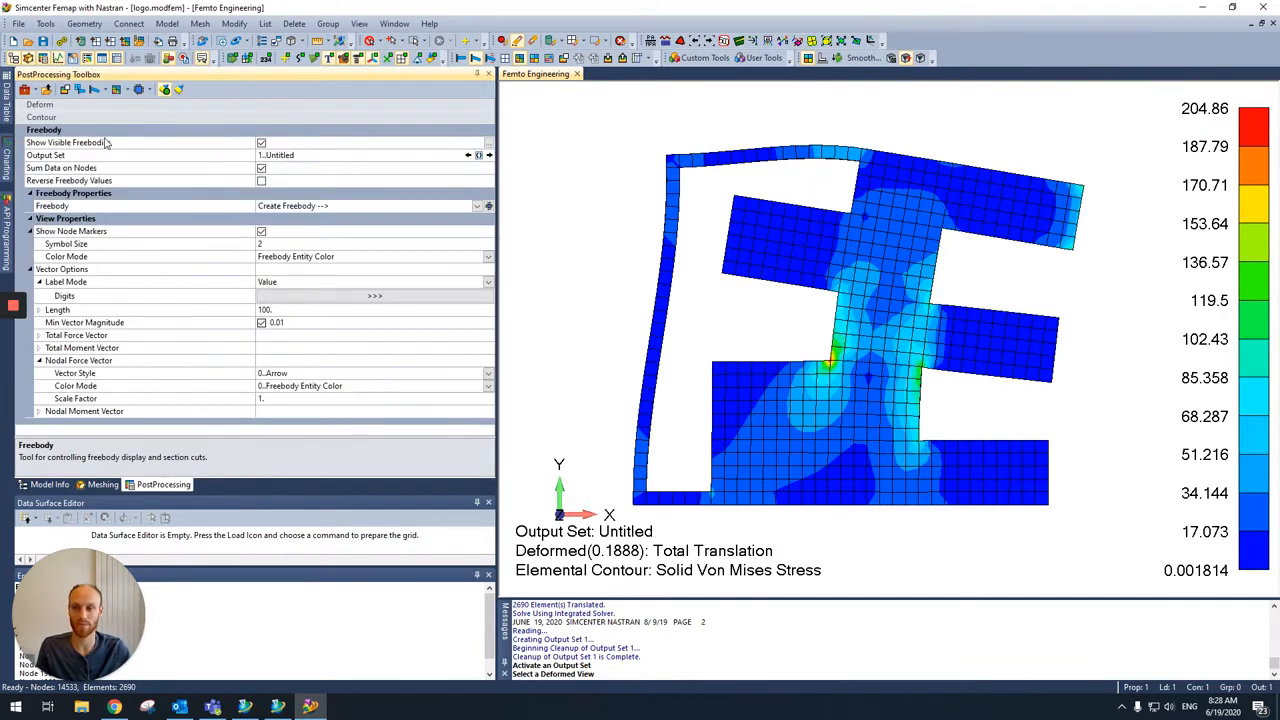
{"action": "left_click", "coordinate": [488, 204]}
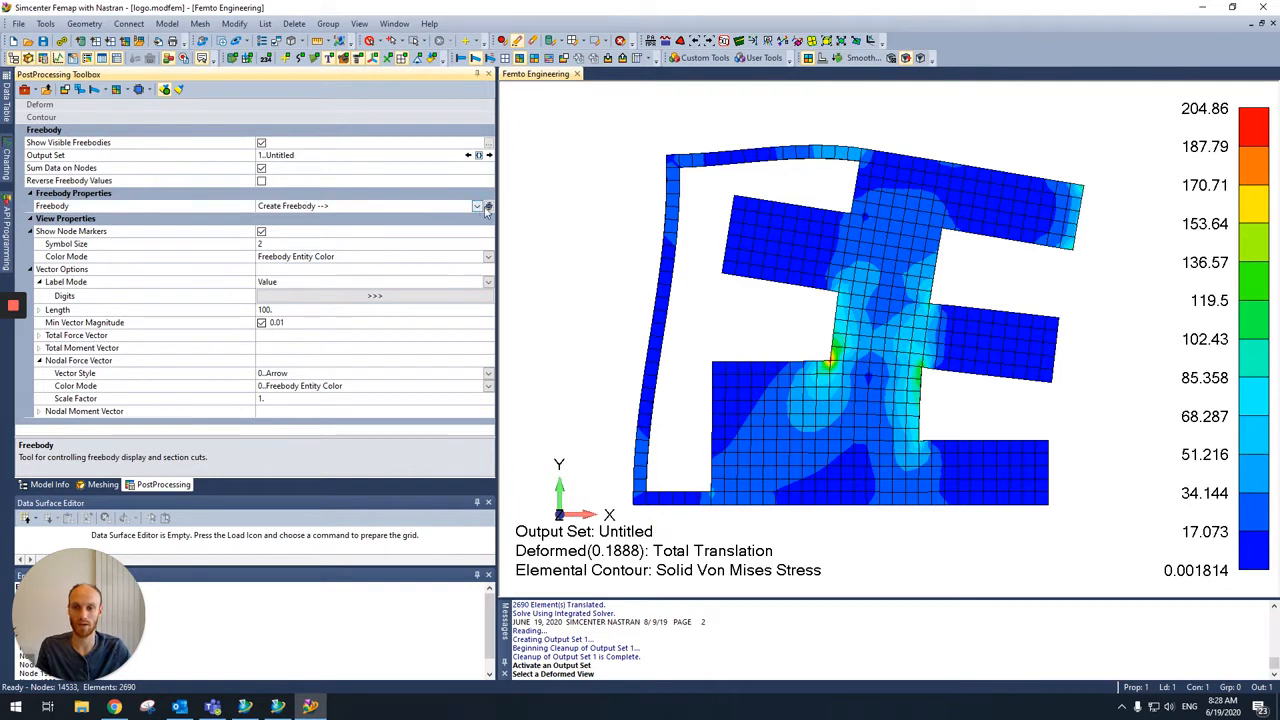
{"action": "left_click", "coordinate": [488, 204]}
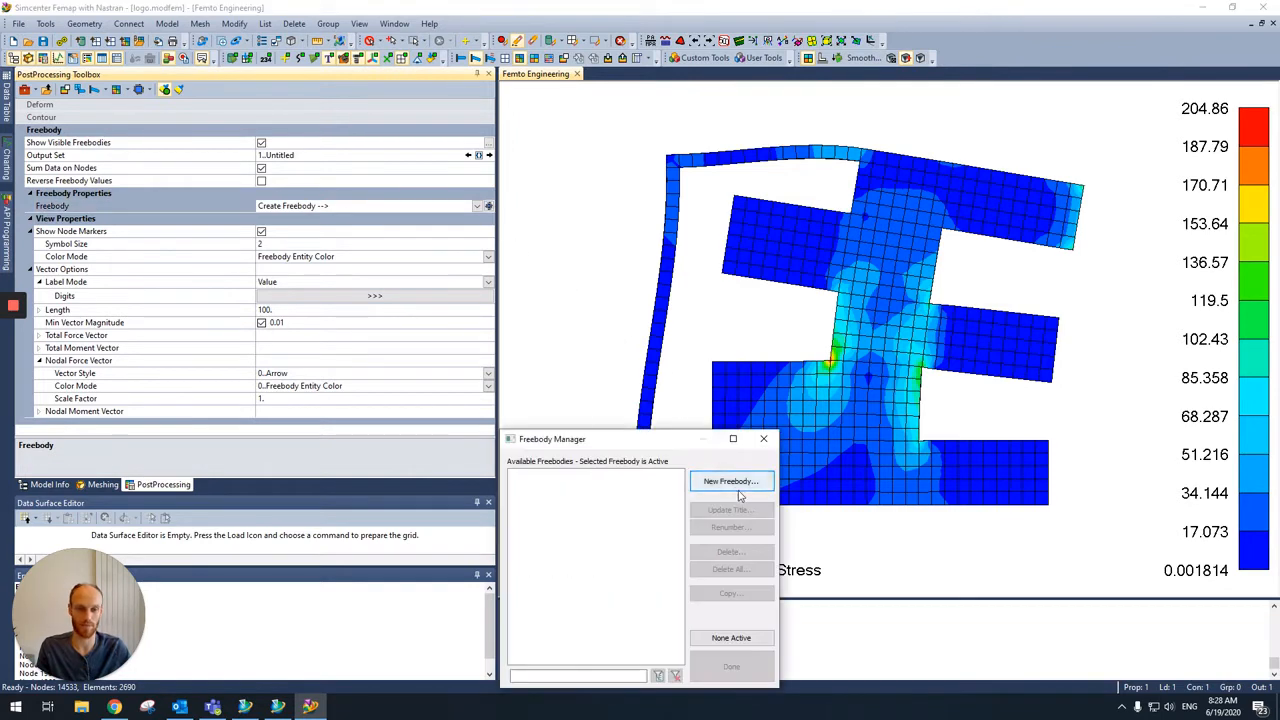
{"action": "left_click", "coordinate": [732, 480]}
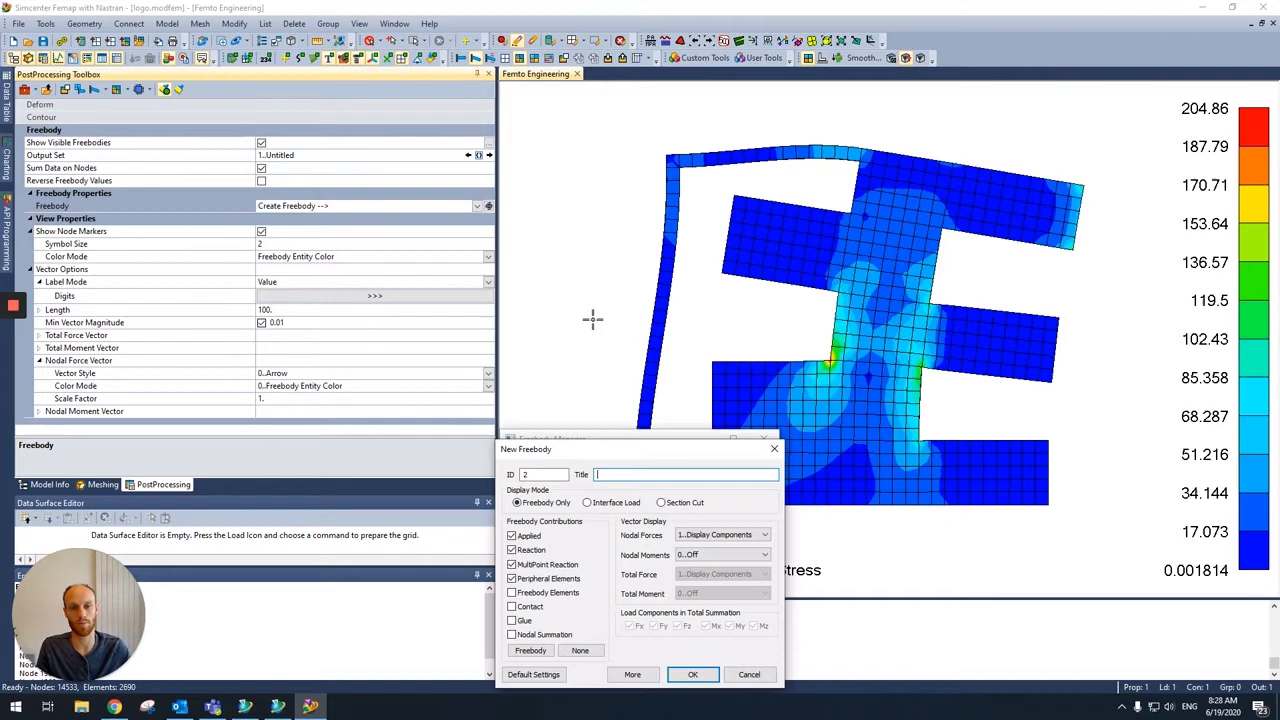
{"action": "mouse_move", "coordinate": [1090, 344]}
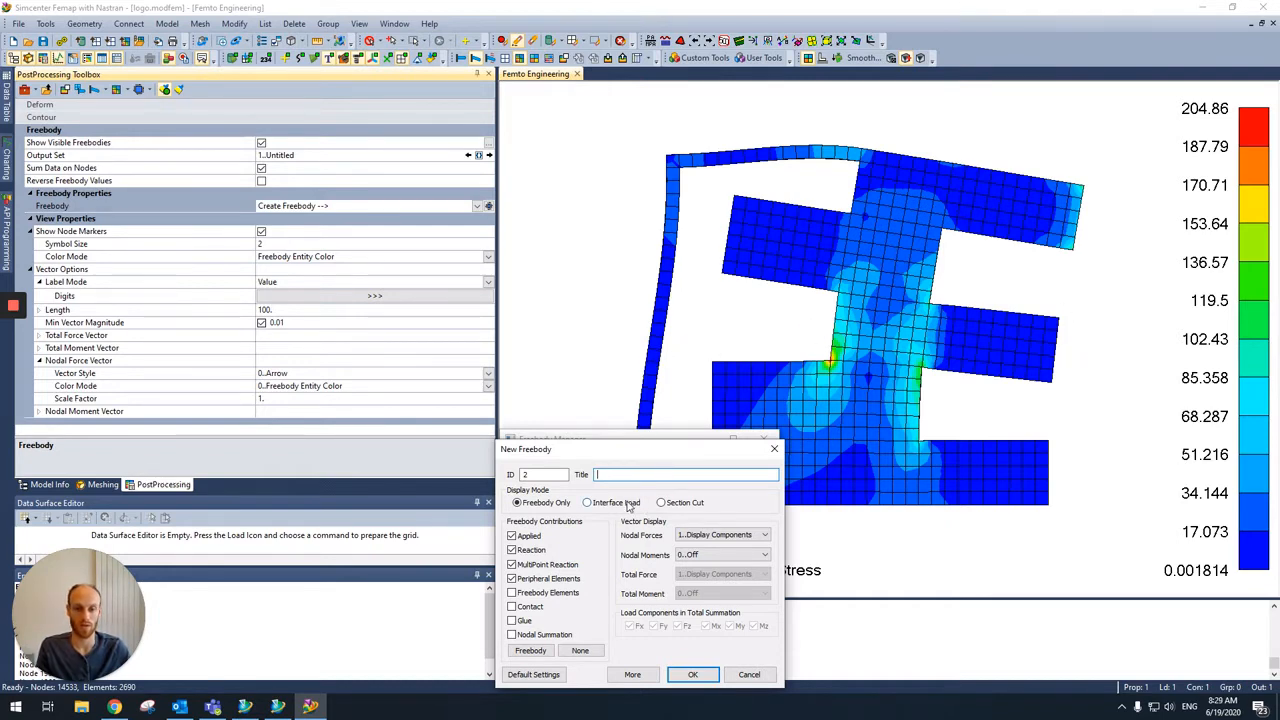
{"action": "left_click", "coordinate": [588, 502]}
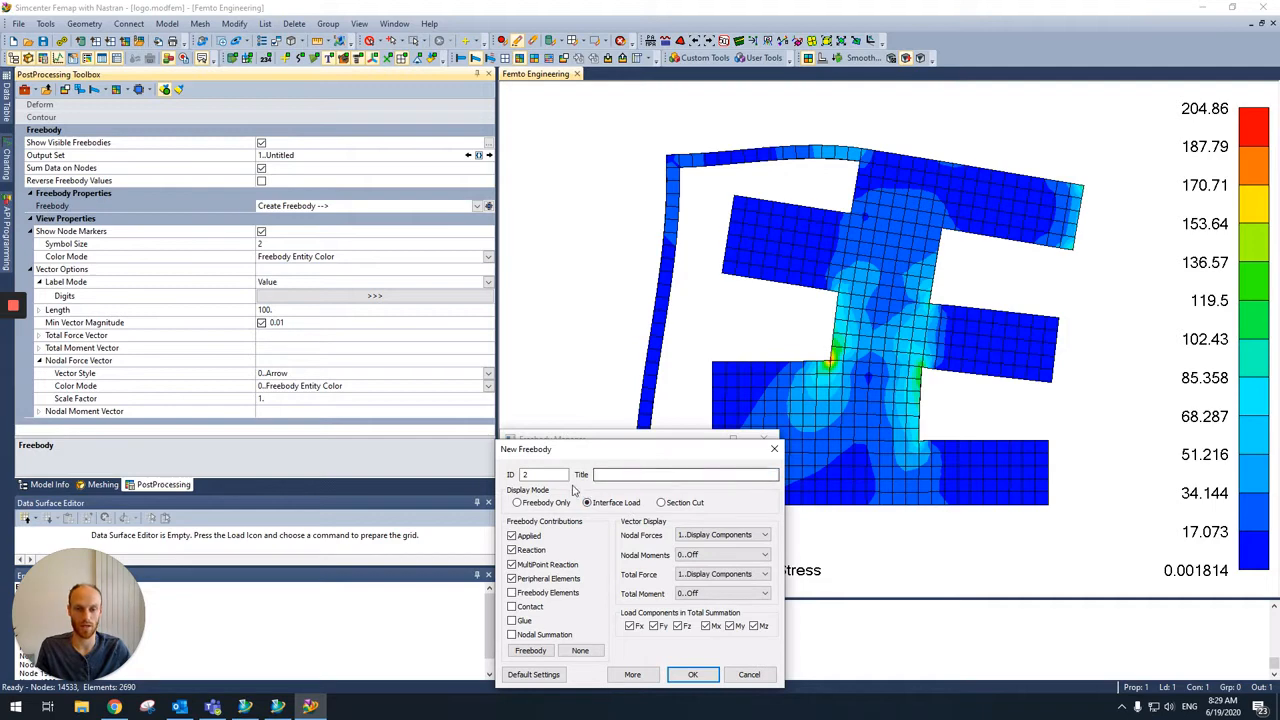
{"action": "left_click", "coordinate": [588, 502]}
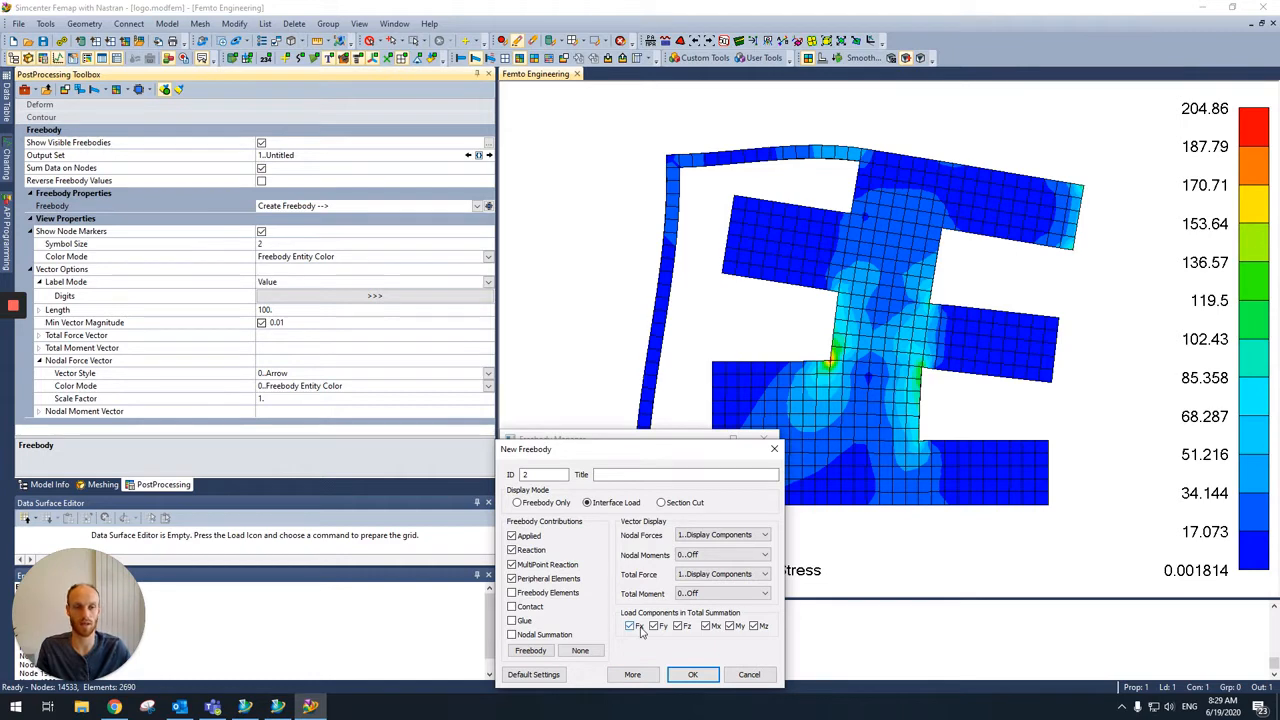
{"action": "mouse_move", "coordinate": [676, 604]}
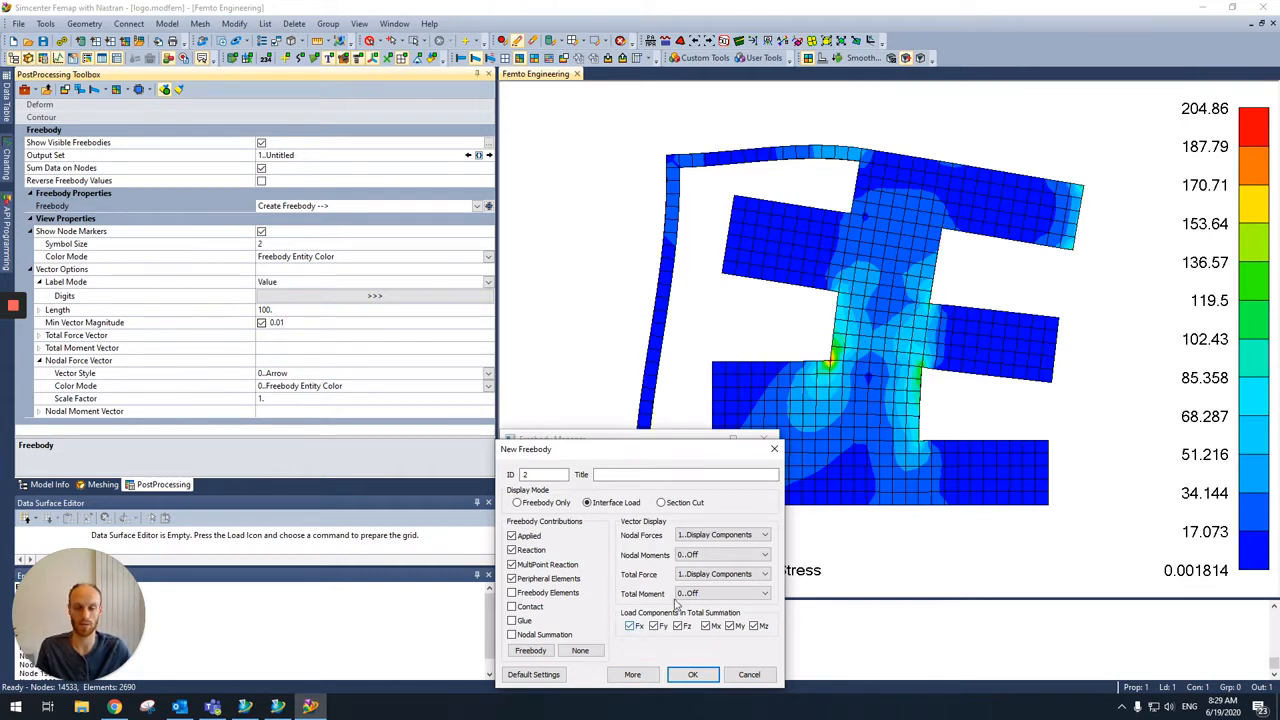
{"action": "left_click", "coordinate": [692, 674]}
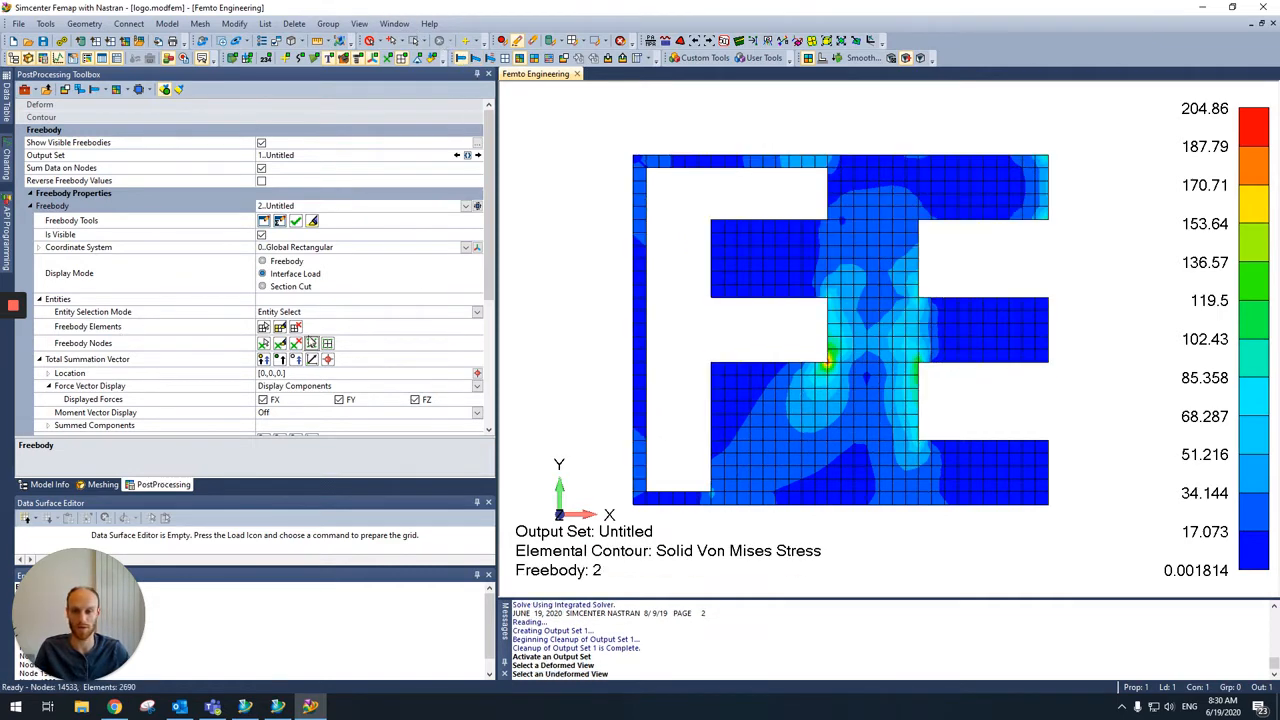
Select the freebody elements and the mid-model row of section nodes for Freebody 2.
{"action": "left_click", "coordinate": [264, 328]}
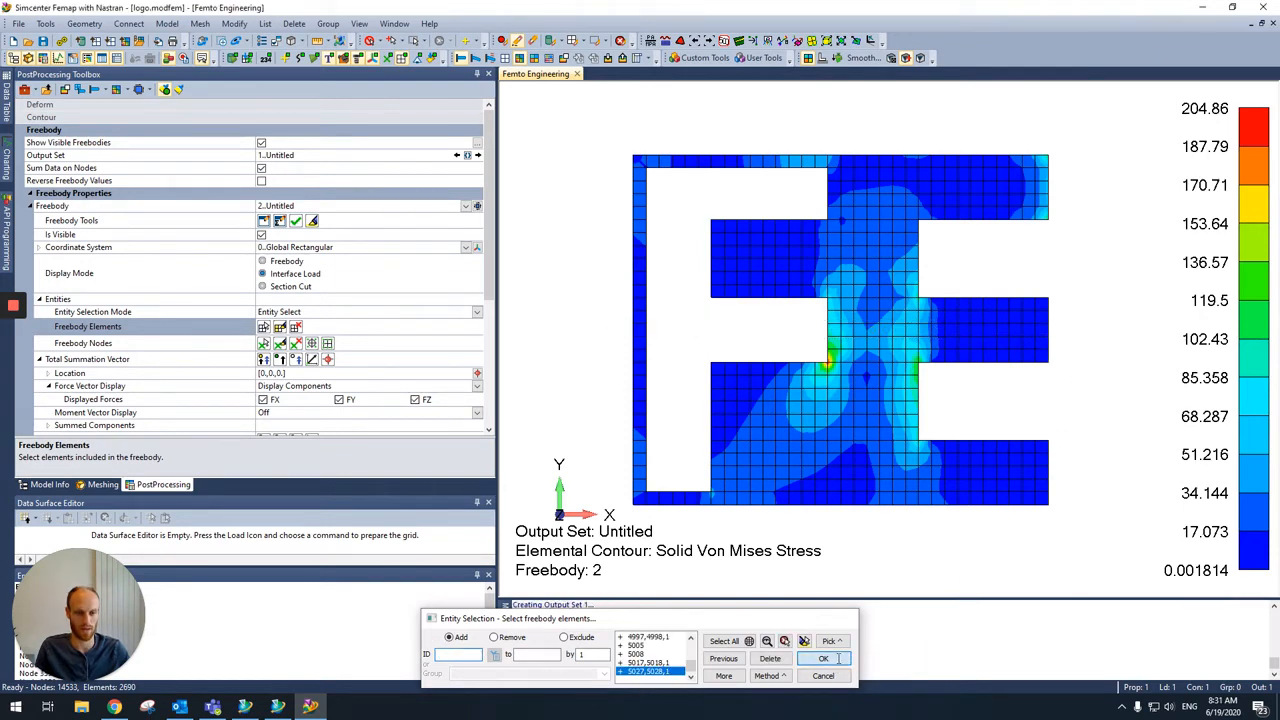
{"action": "left_click", "coordinate": [822, 658]}
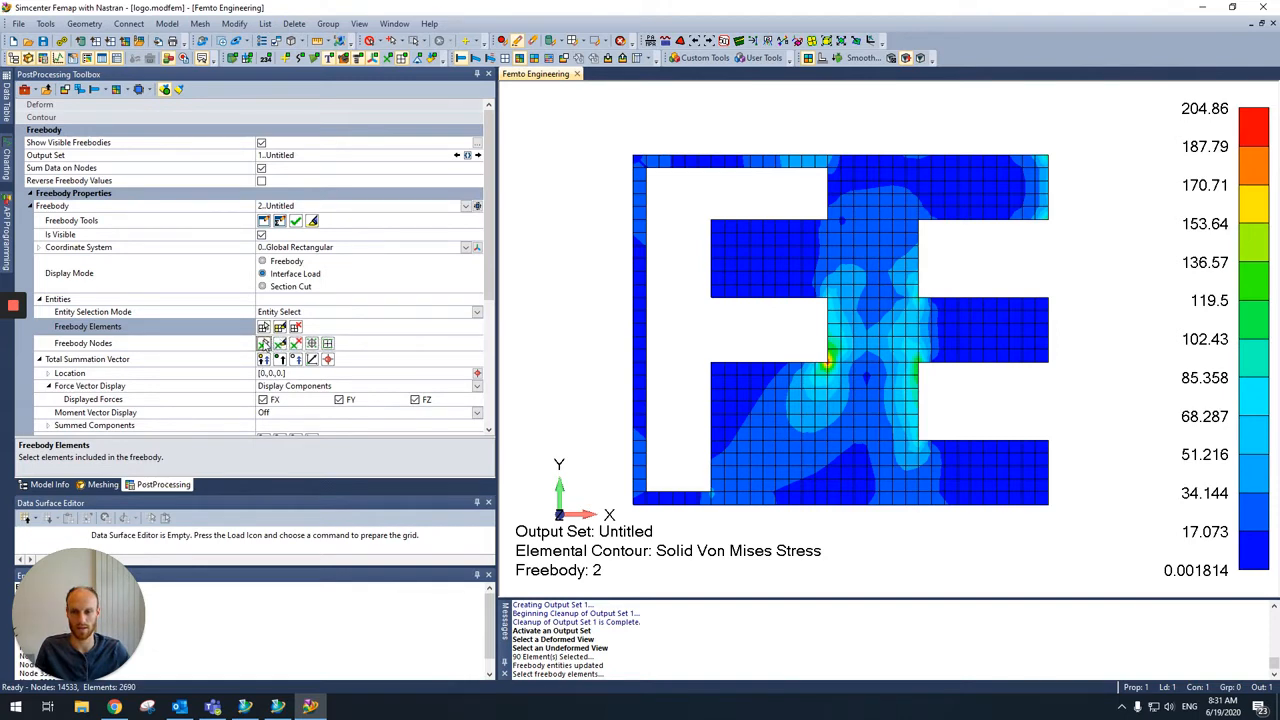
{"action": "left_click", "coordinate": [264, 344]}
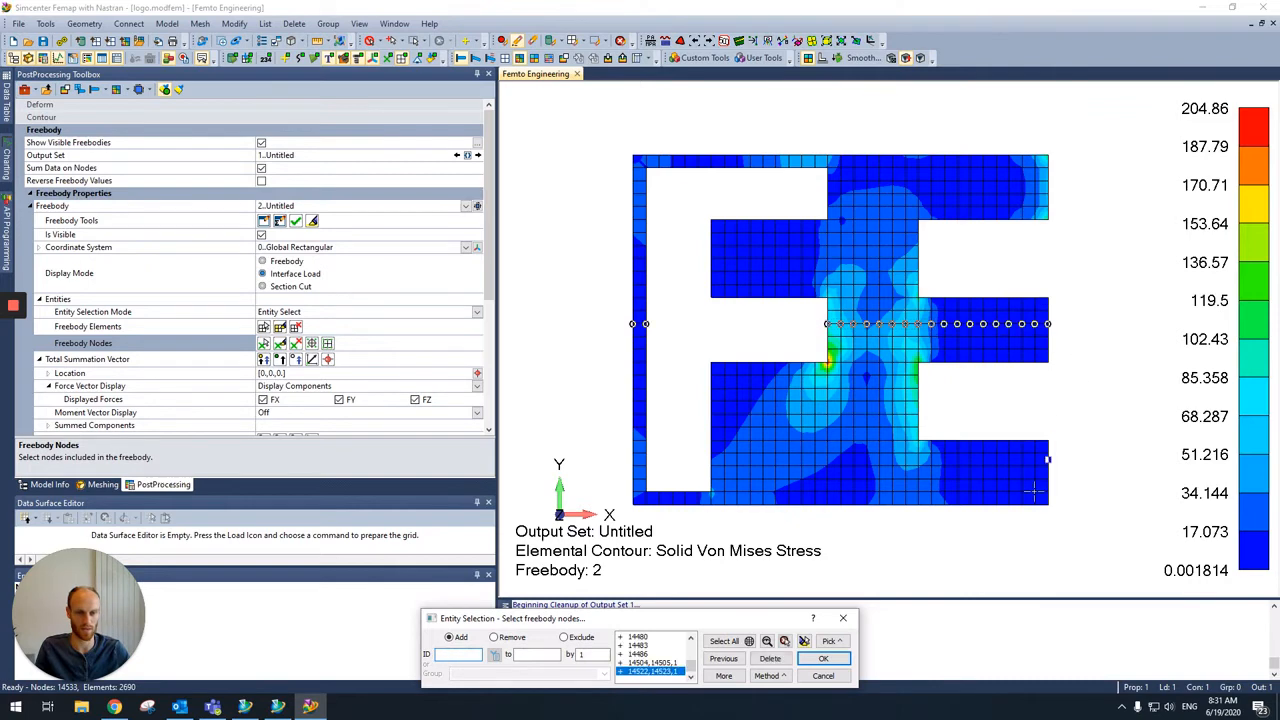
{"action": "left_click", "coordinate": [824, 658]}
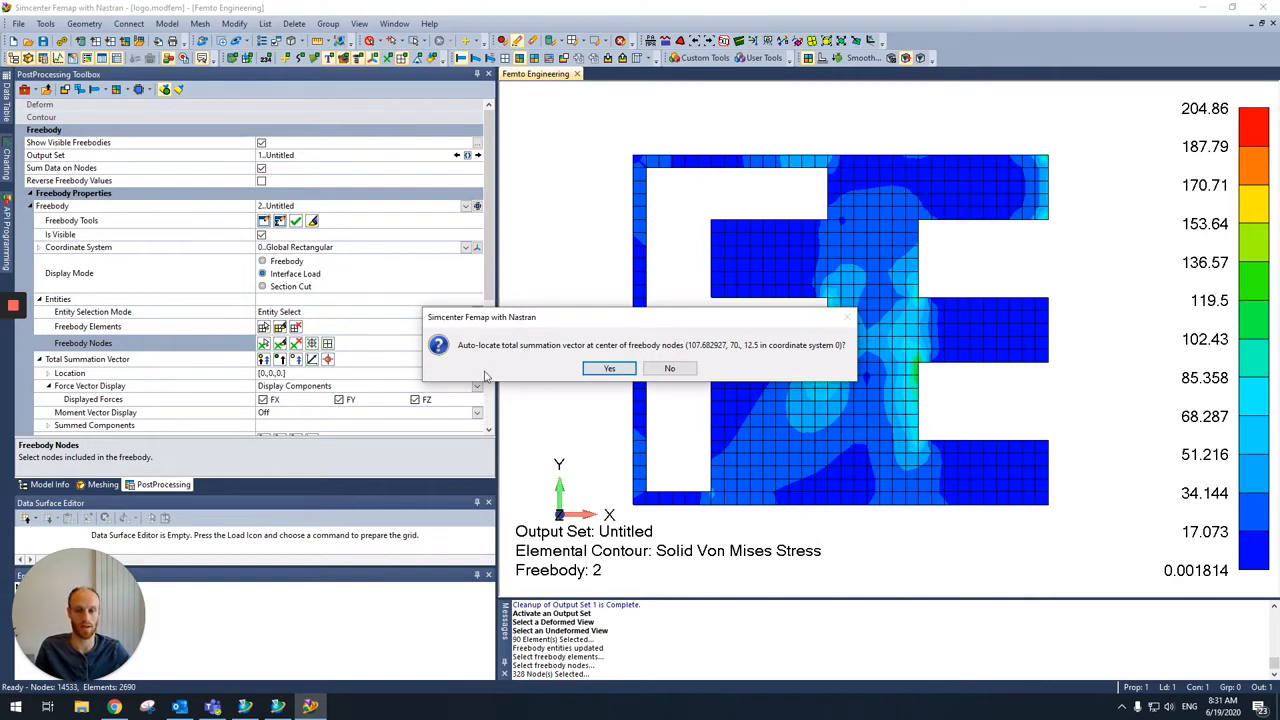
{"action": "mouse_move", "coordinate": [548, 368]}
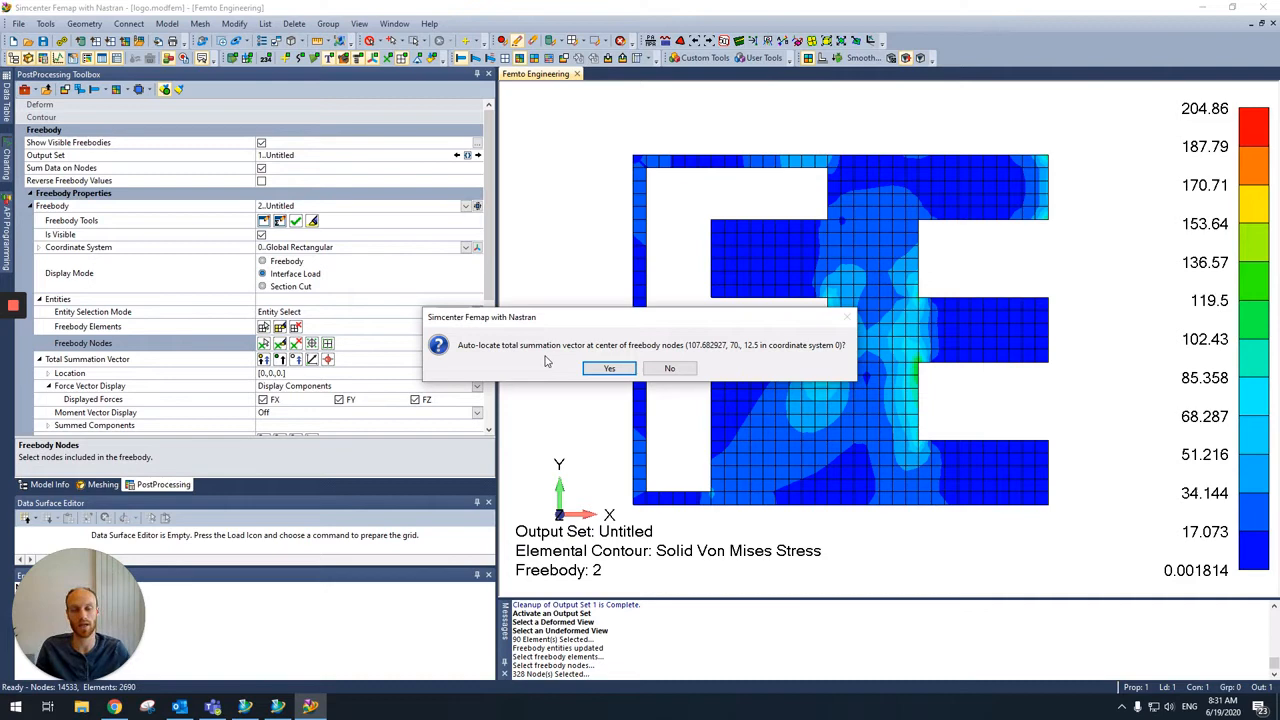
{"action": "mouse_move", "coordinate": [590, 356]}
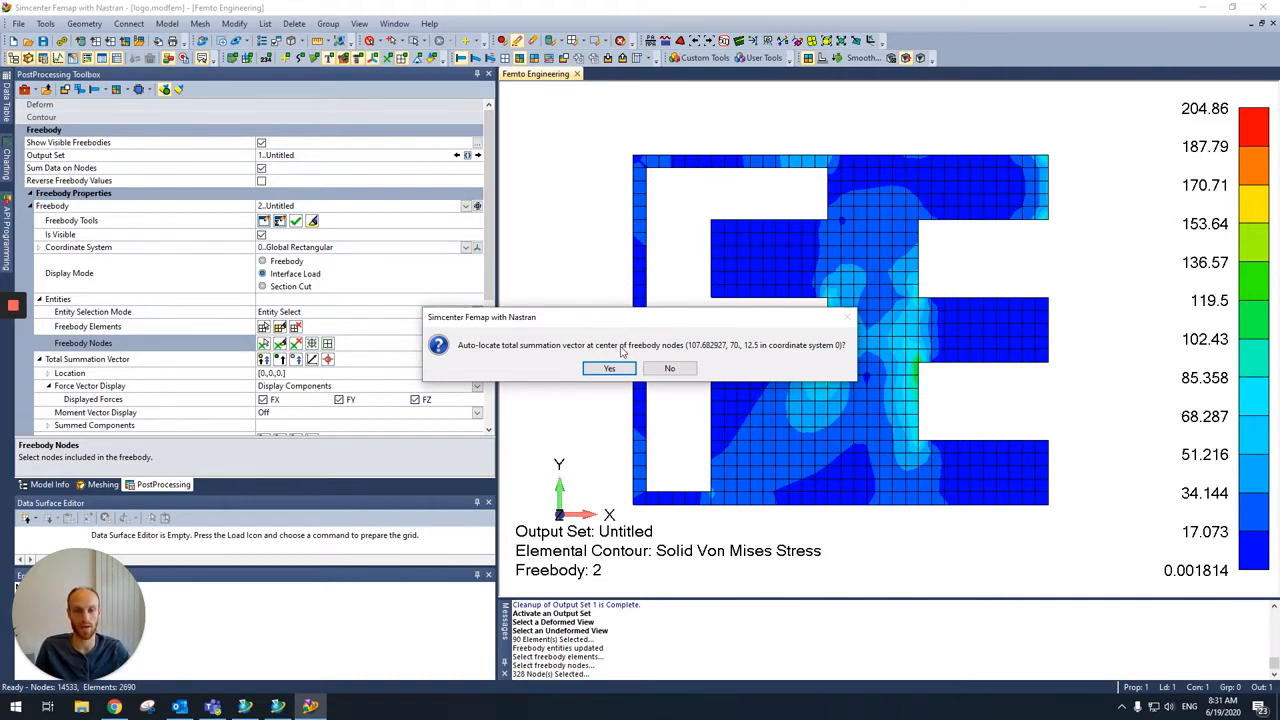
{"action": "mouse_move", "coordinate": [570, 376]}
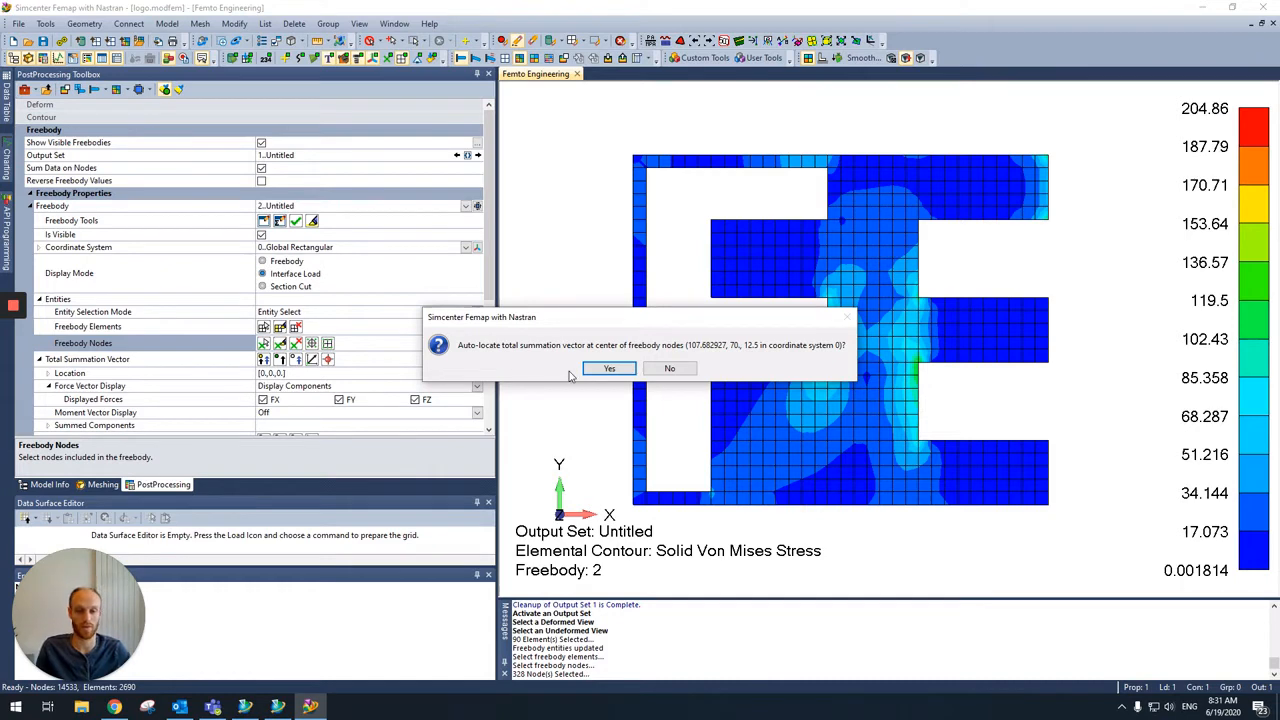
{"action": "mouse_move", "coordinate": [720, 366]}
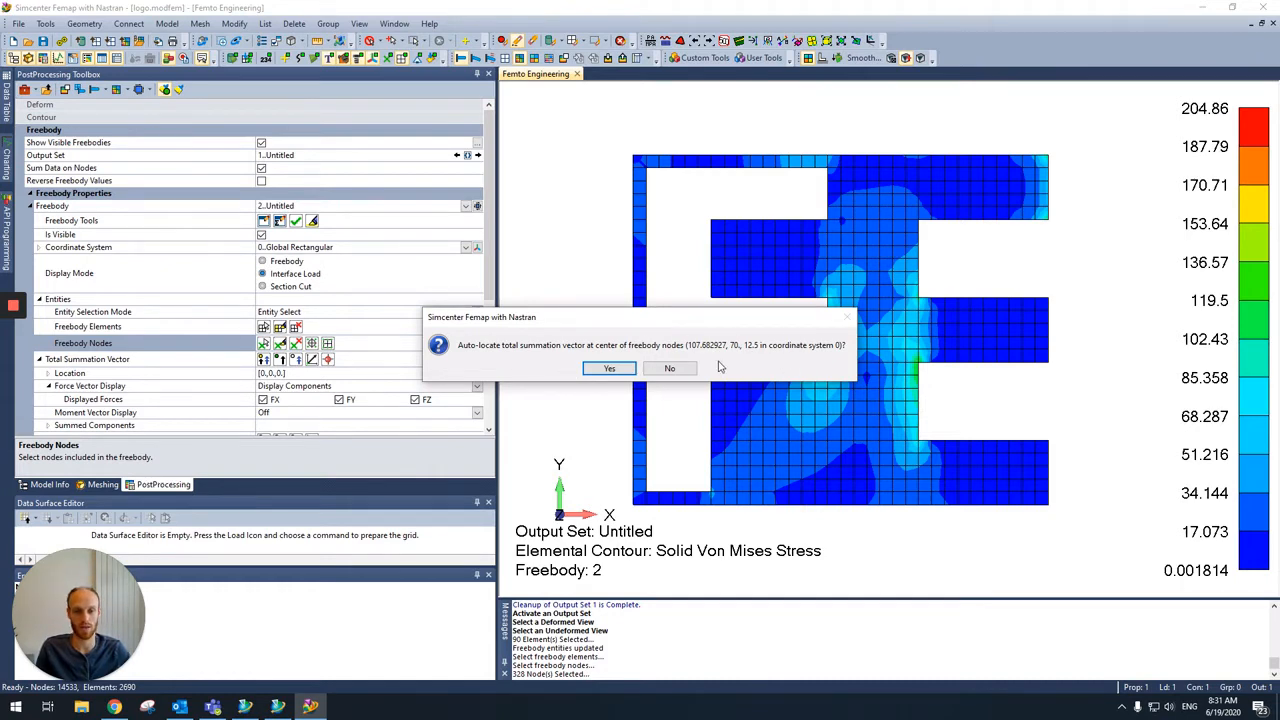
Accept auto-locating the total summation vector at the centre of the freebody nodes.
{"action": "left_click", "coordinate": [608, 368]}
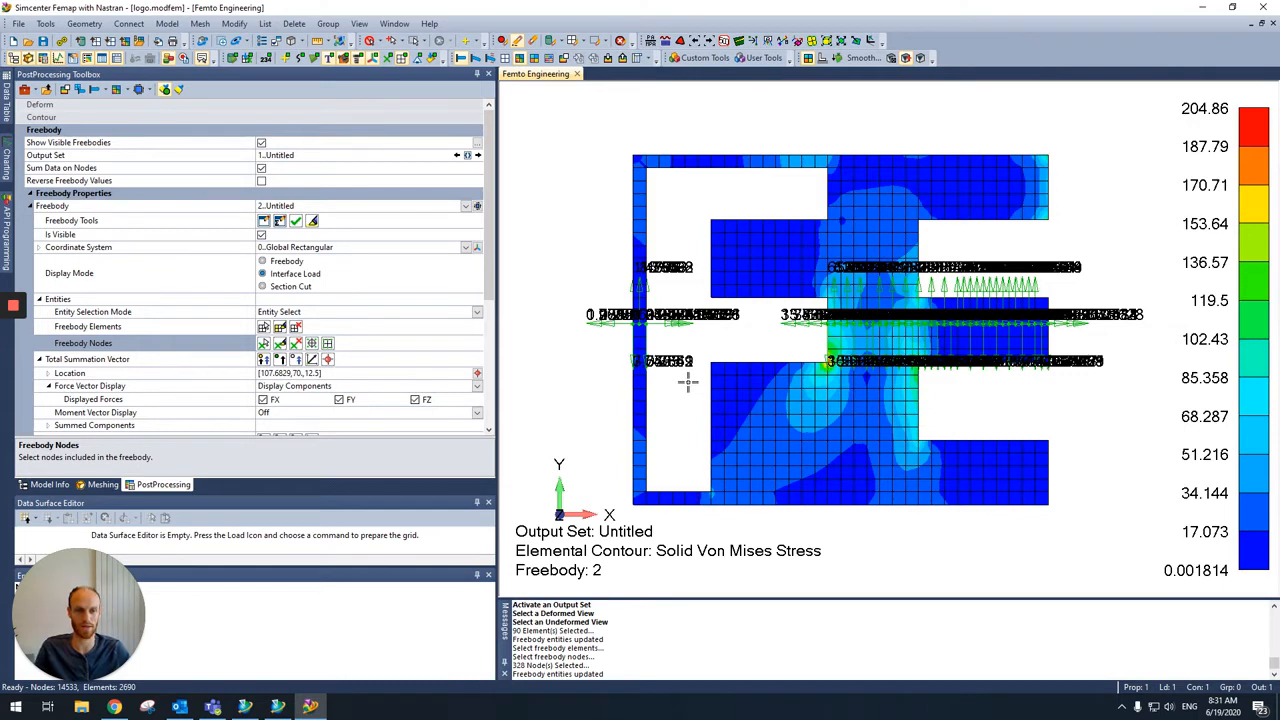
{"action": "mouse_move", "coordinate": [724, 348]}
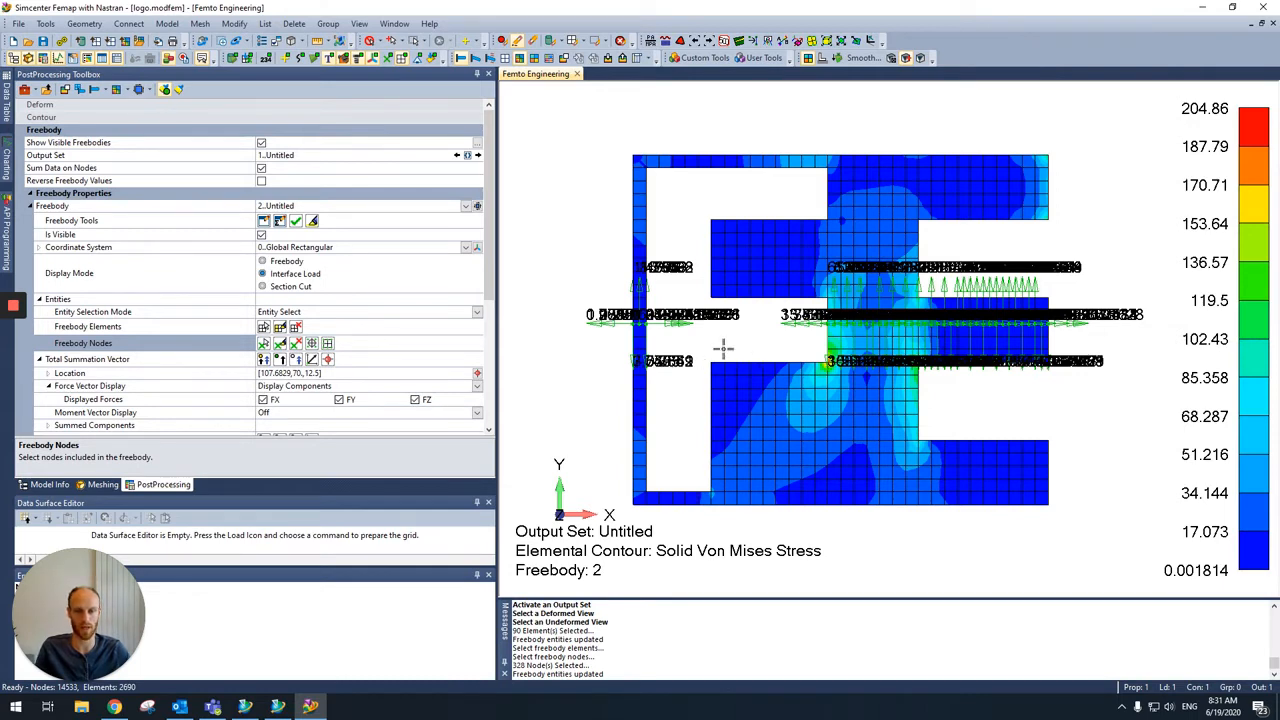
{"action": "mouse_move", "coordinate": [724, 284]}
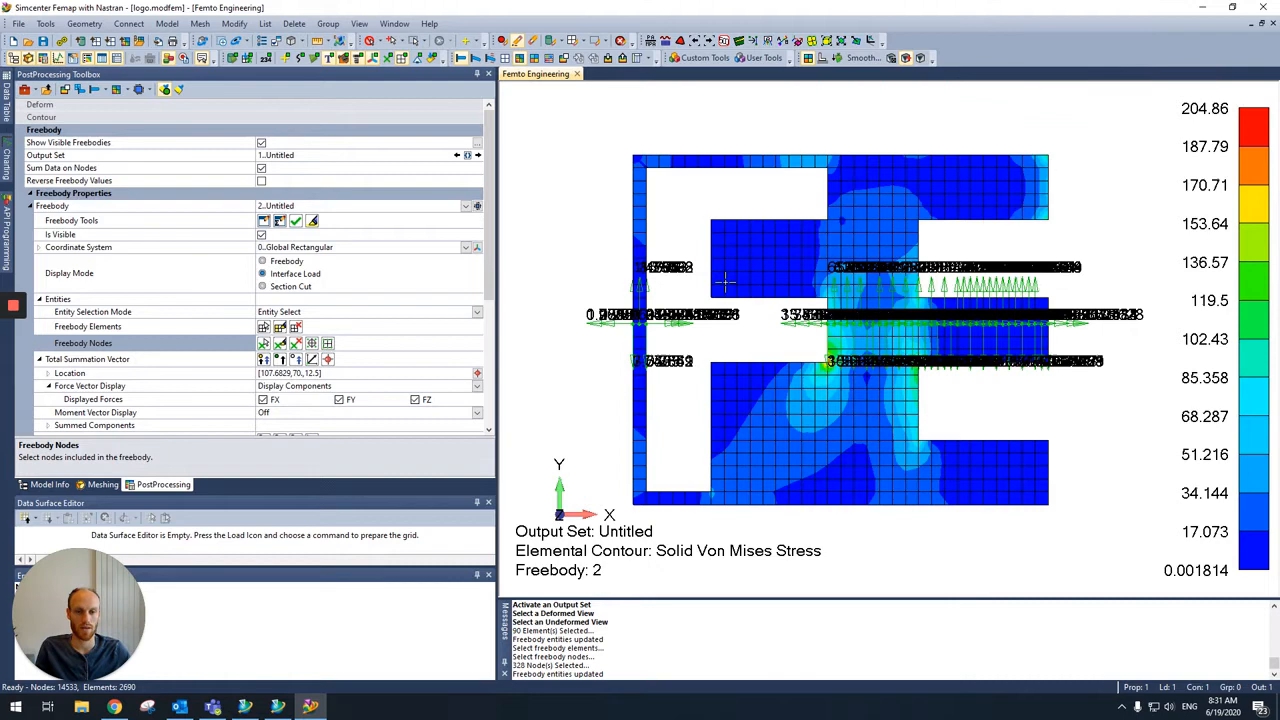
{"action": "mouse_move", "coordinate": [636, 390]}
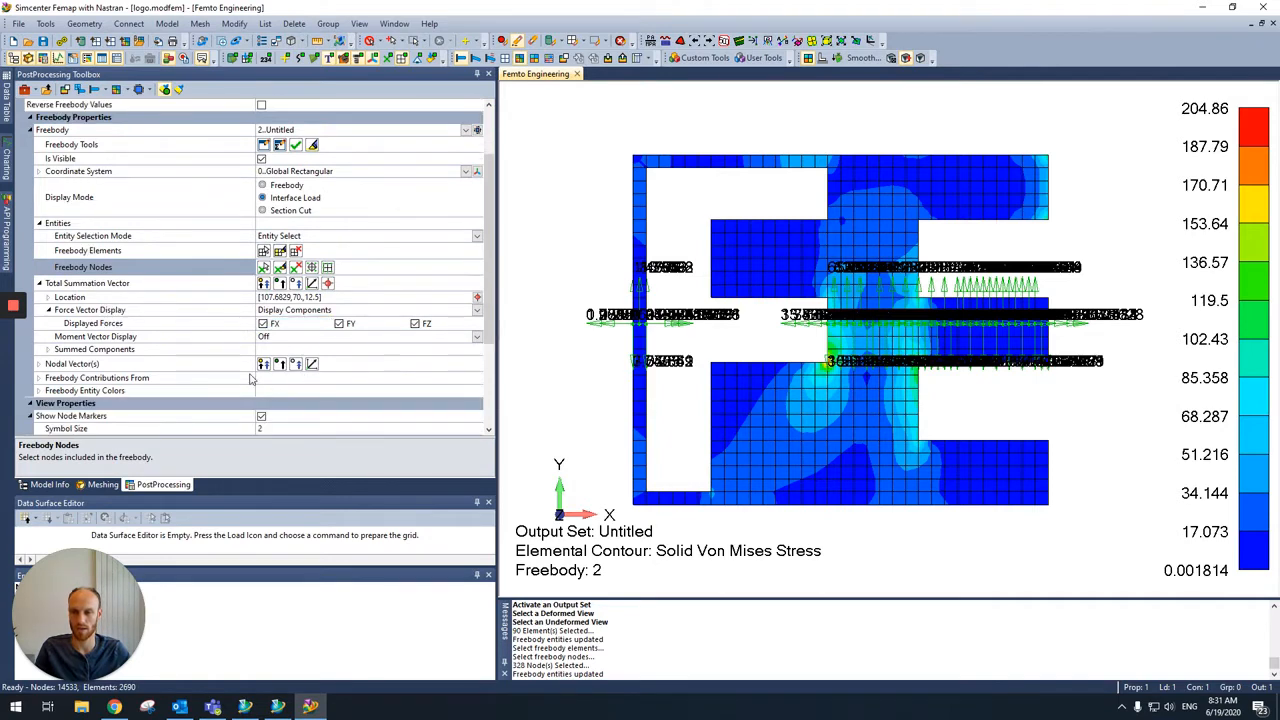
Hide the contoured model so only the freebody entities and the 9600.0 summation force show.
{"action": "left_click", "coordinate": [262, 364]}
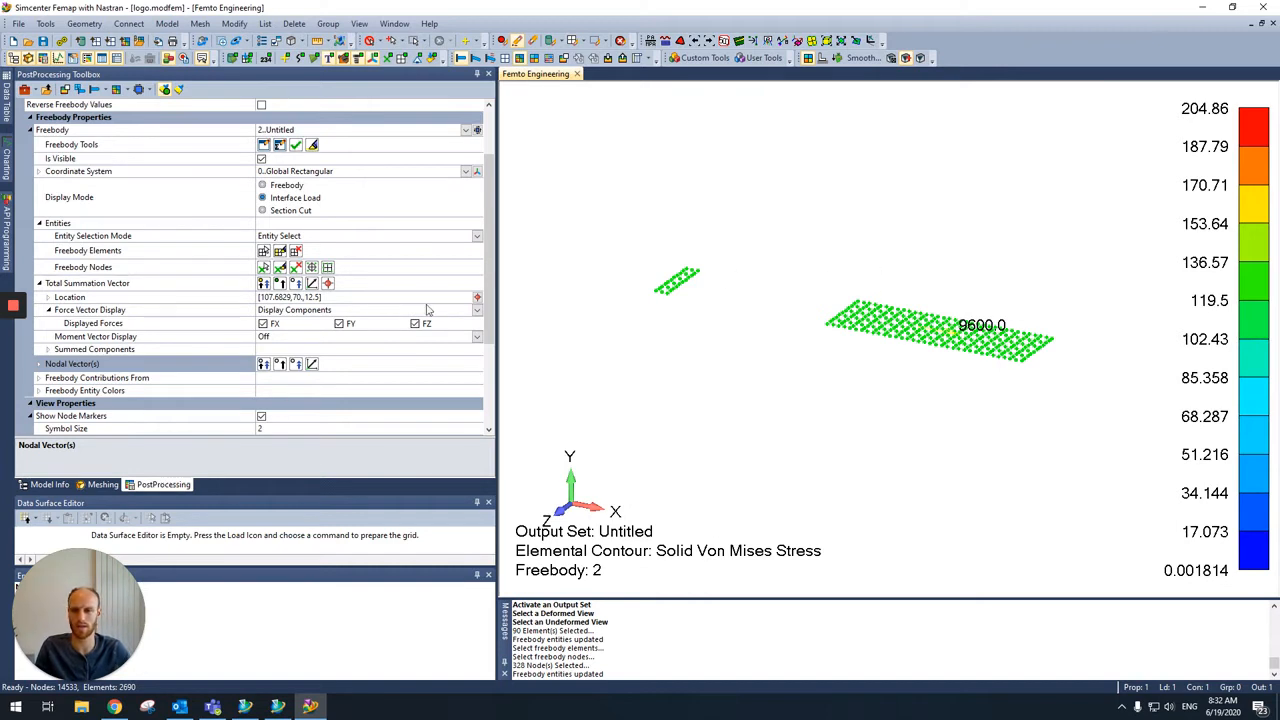
Turn off Show Node Markers and set Min Vector Magnitude to 0.01 so only the 9600.0 force remains.
{"action": "scroll", "scroll_direction": "down", "scroll_amount": 3}
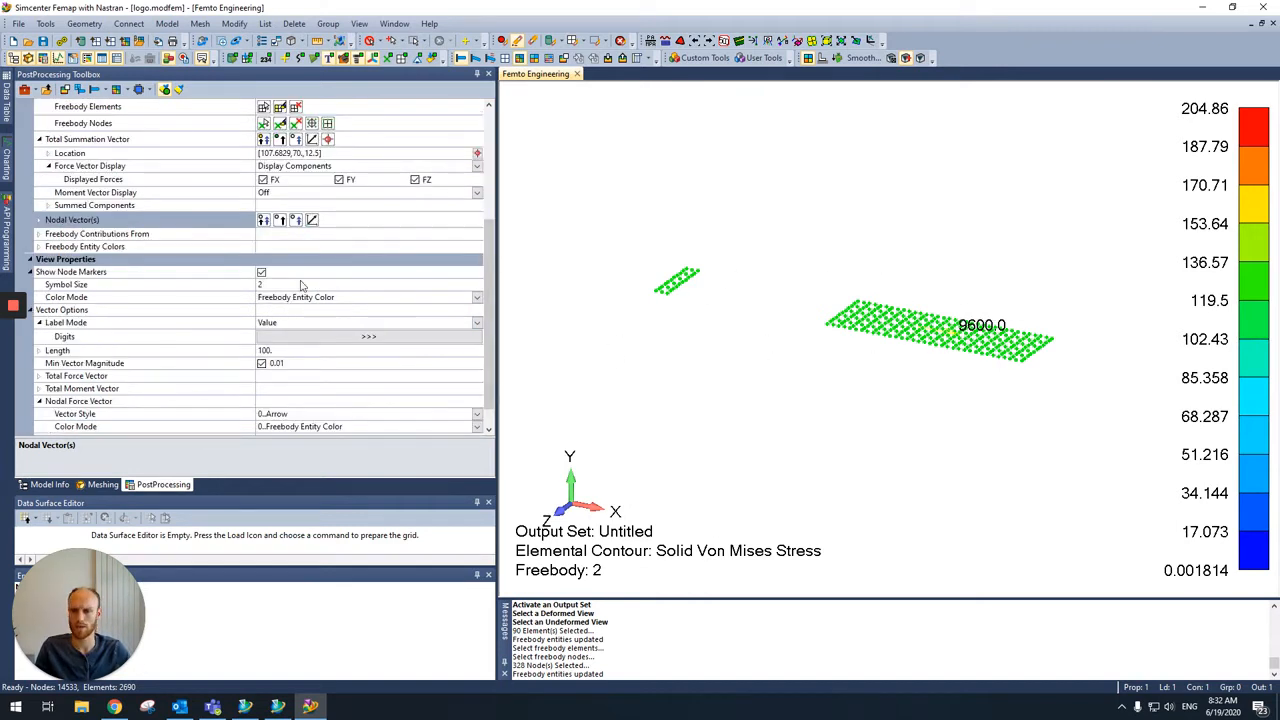
{"action": "left_click", "coordinate": [260, 272]}
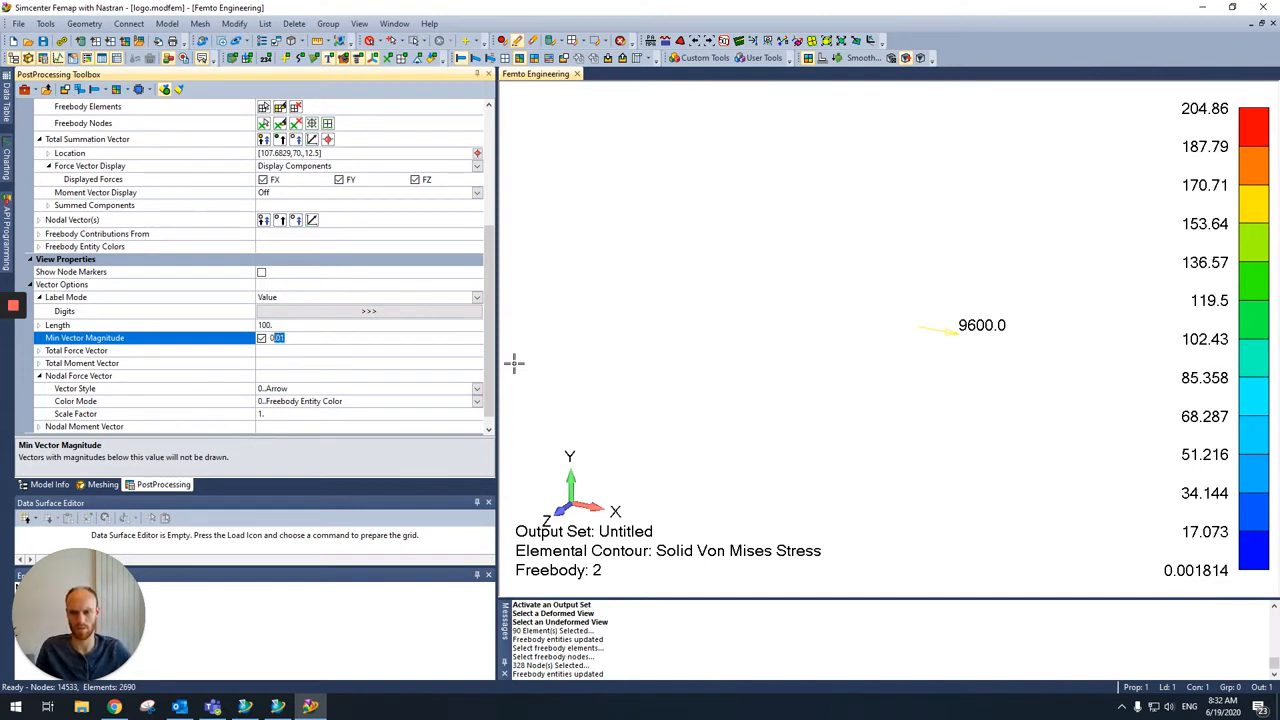
{"action": "type", "text": "1e-8"}
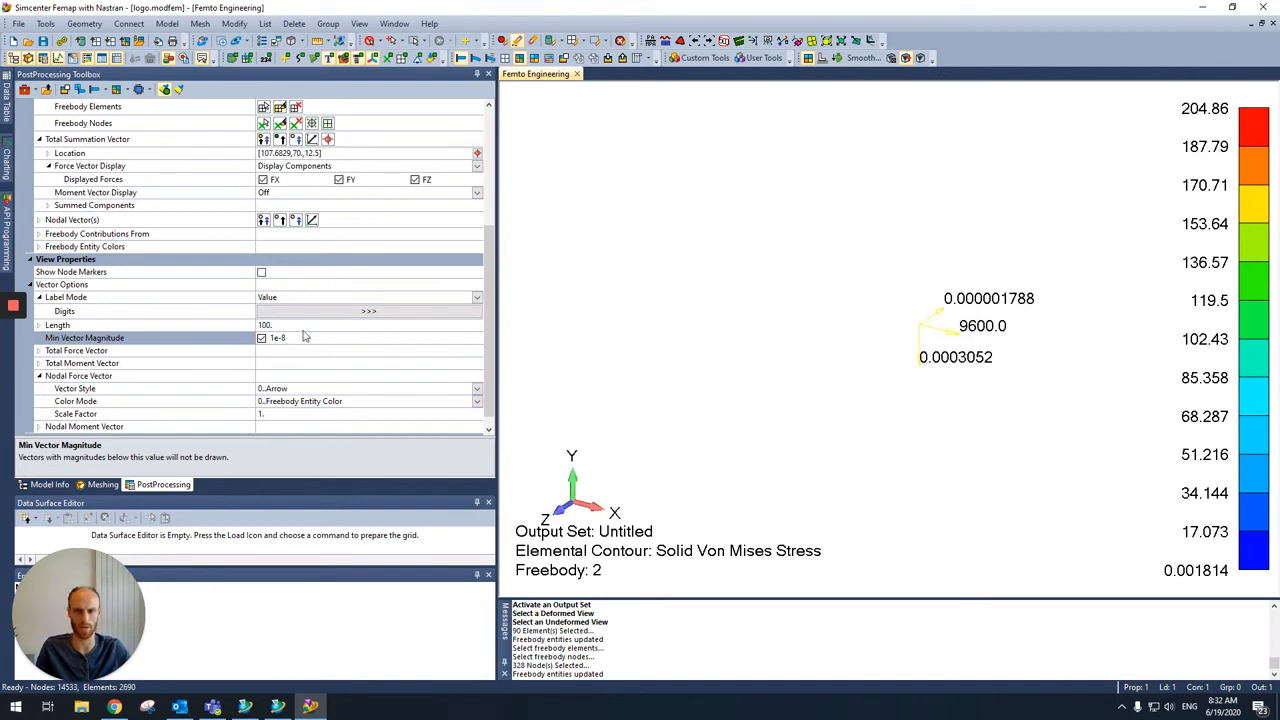
{"action": "left_click", "coordinate": [300, 336]}
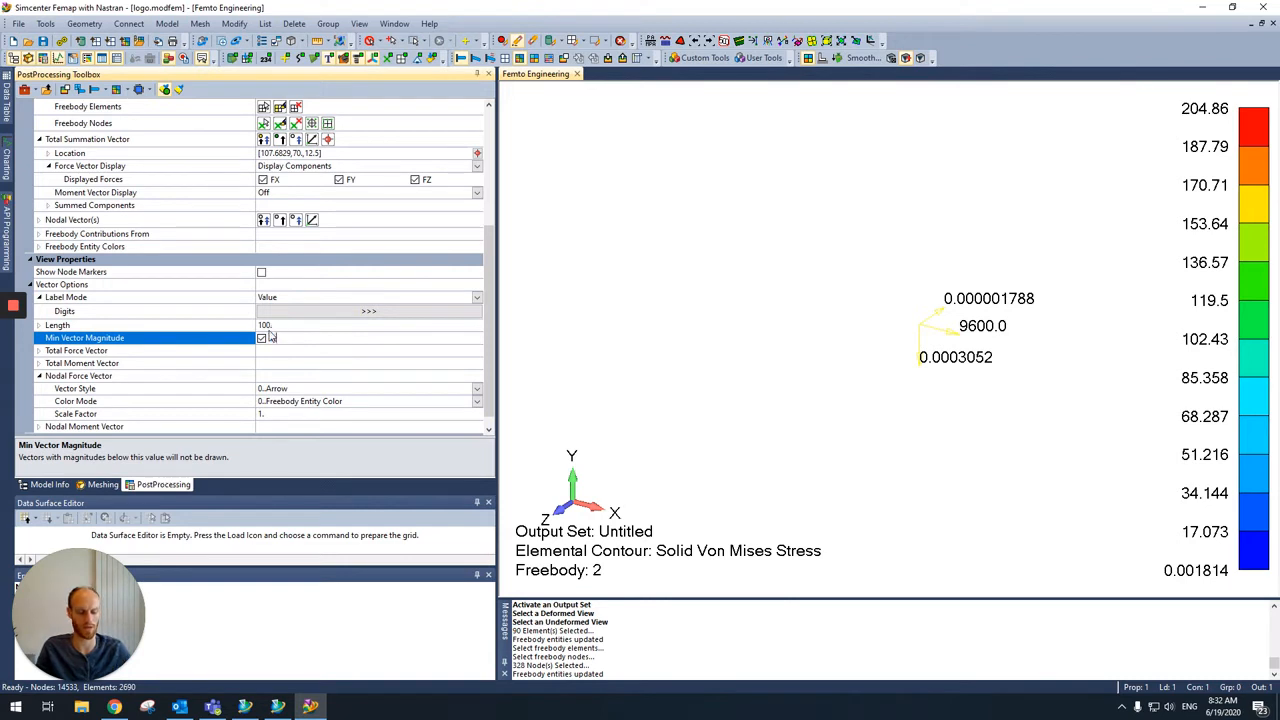
{"action": "type", "text": "0.01"}
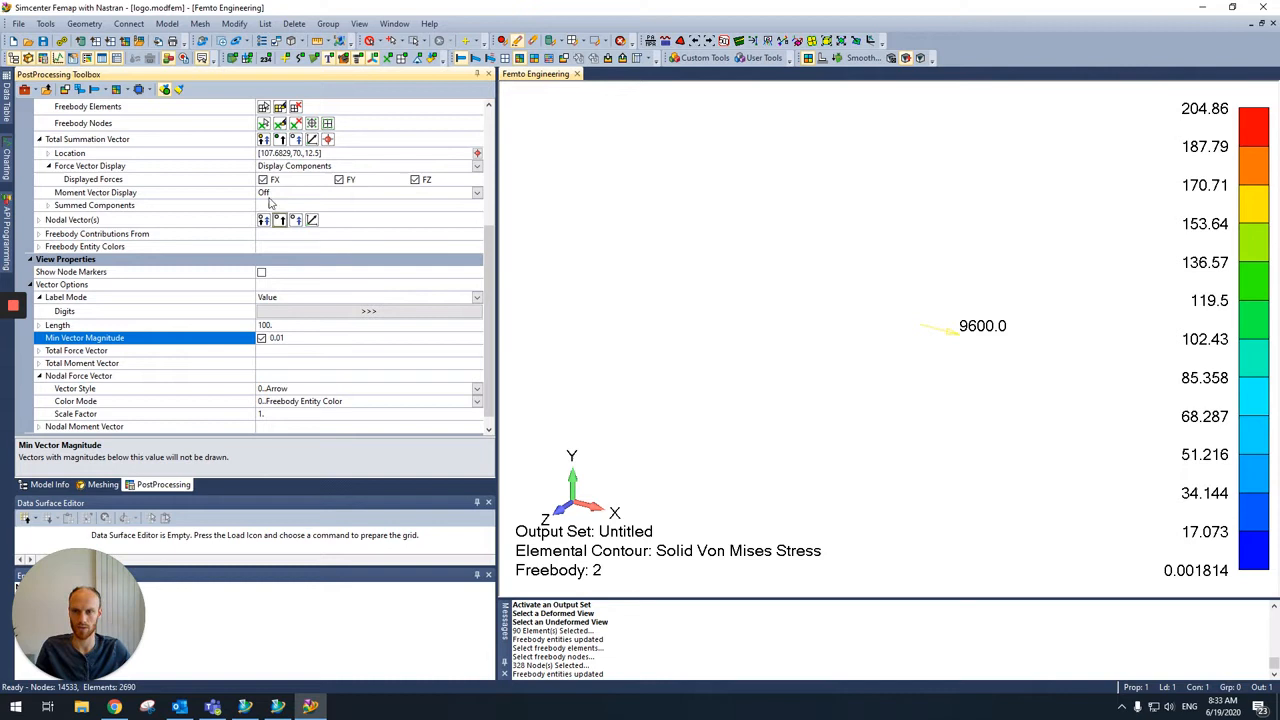
{"action": "mouse_move", "coordinate": [280, 138]}
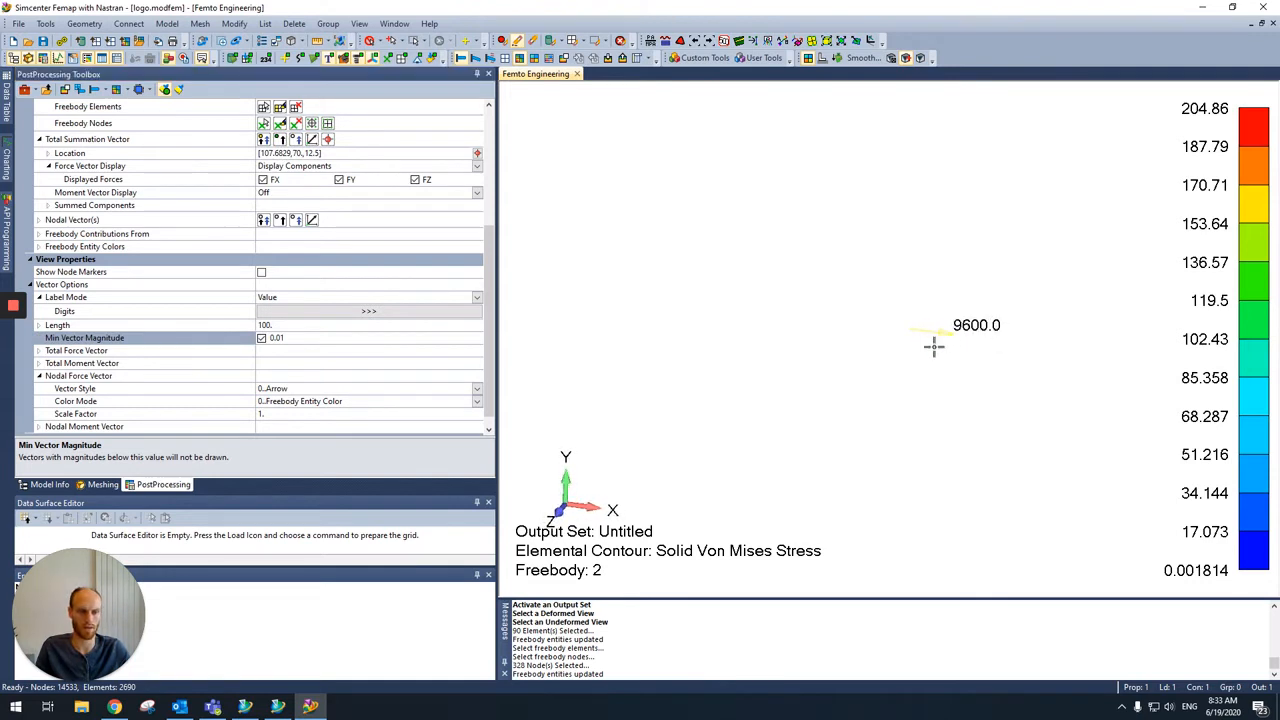
{"action": "mouse_move", "coordinate": [768, 602]}
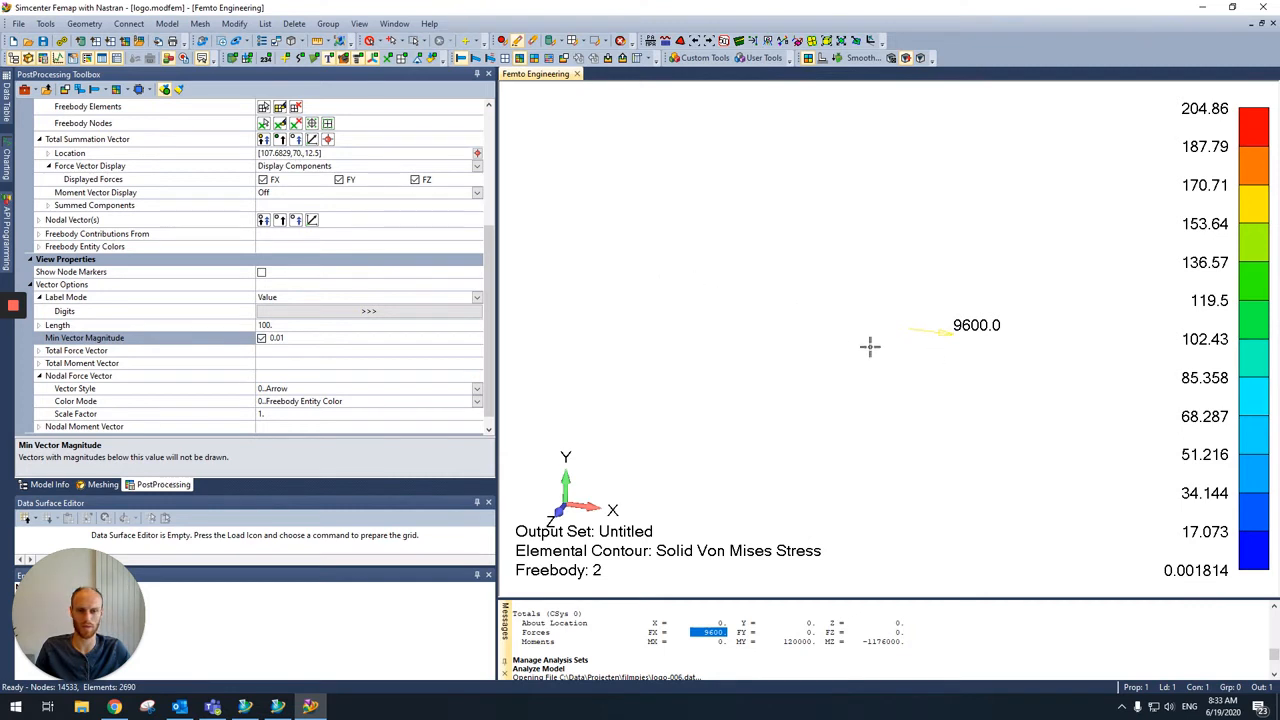
{"action": "mouse_move", "coordinate": [828, 308]}
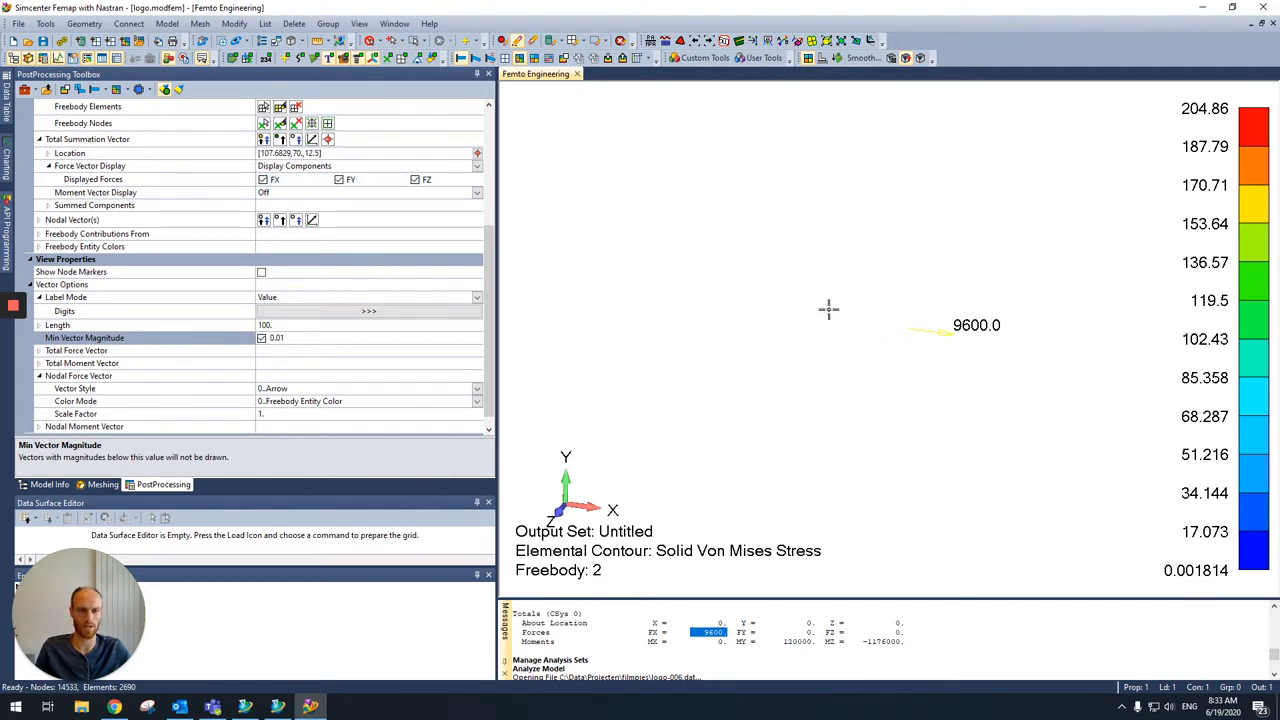
{"action": "mouse_move", "coordinate": [296, 140]}
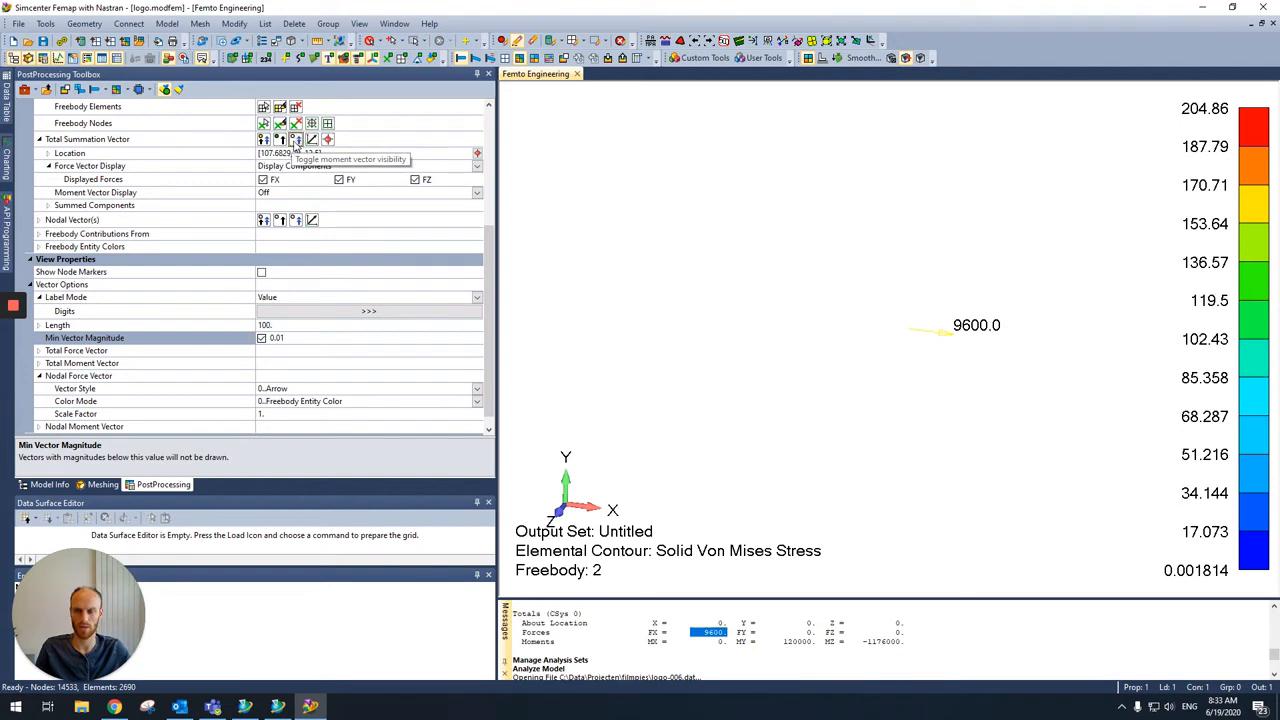
Turn on the total summation moment vector, showing the 504000. moment beside the 9600.0 force.
{"action": "left_click", "coordinate": [296, 138]}
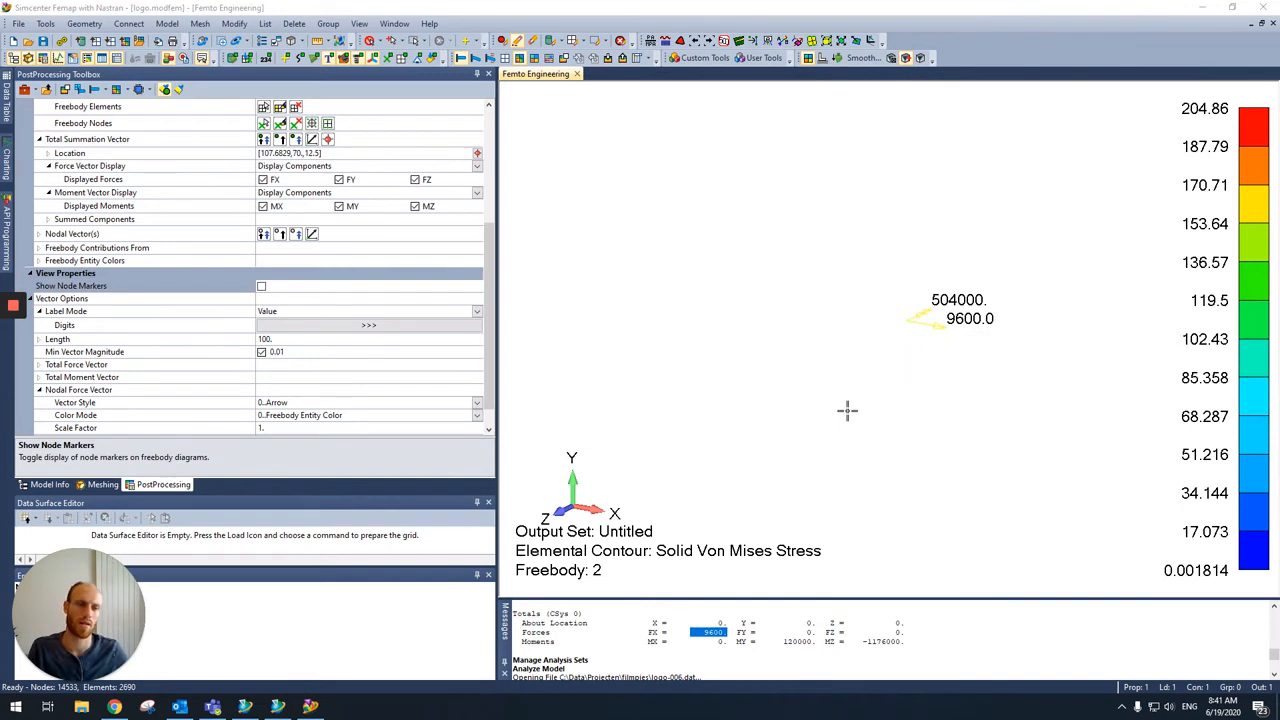
{"action": "mouse_move", "coordinate": [862, 392]}
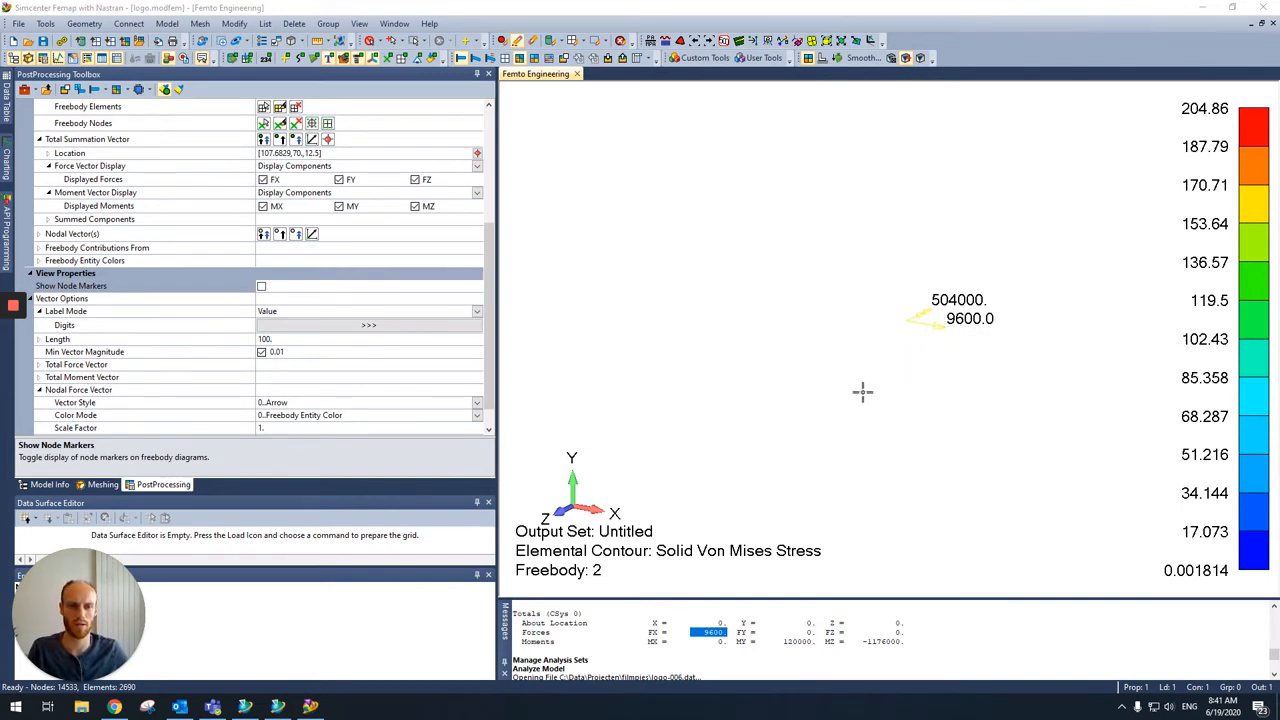
{"action": "mouse_move", "coordinate": [696, 282]}
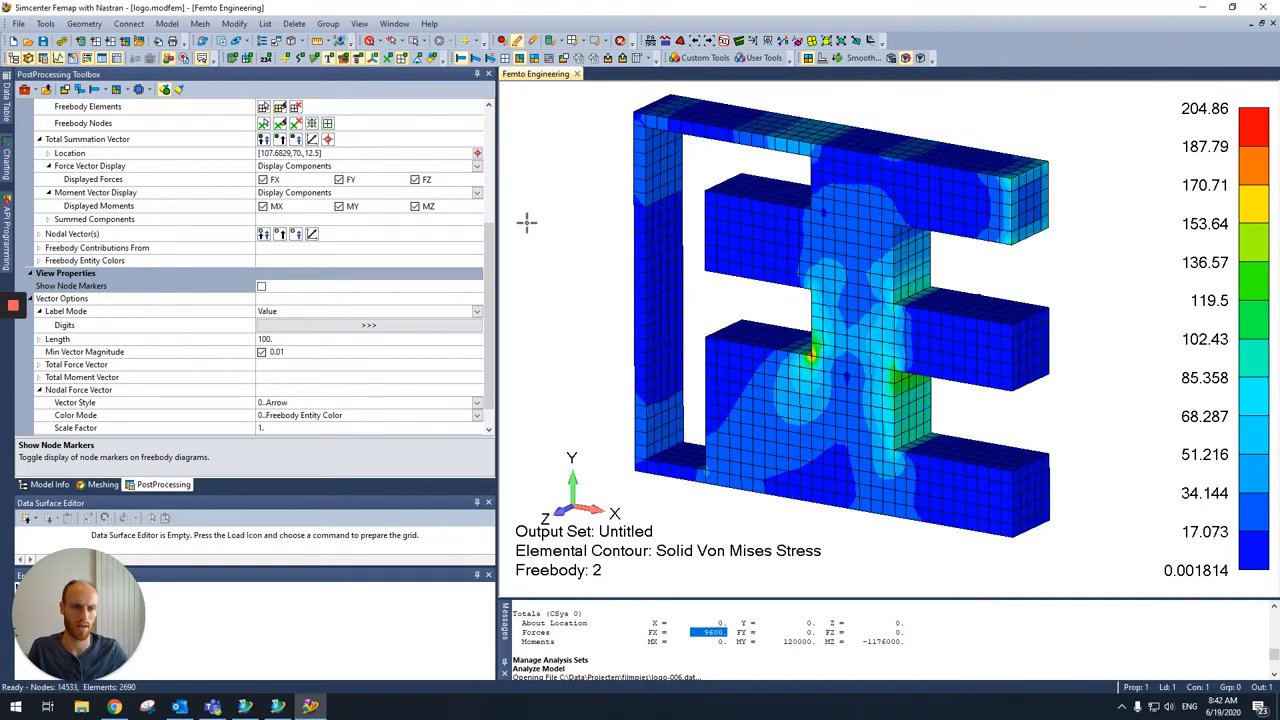
{"action": "mouse_move", "coordinate": [544, 296]}
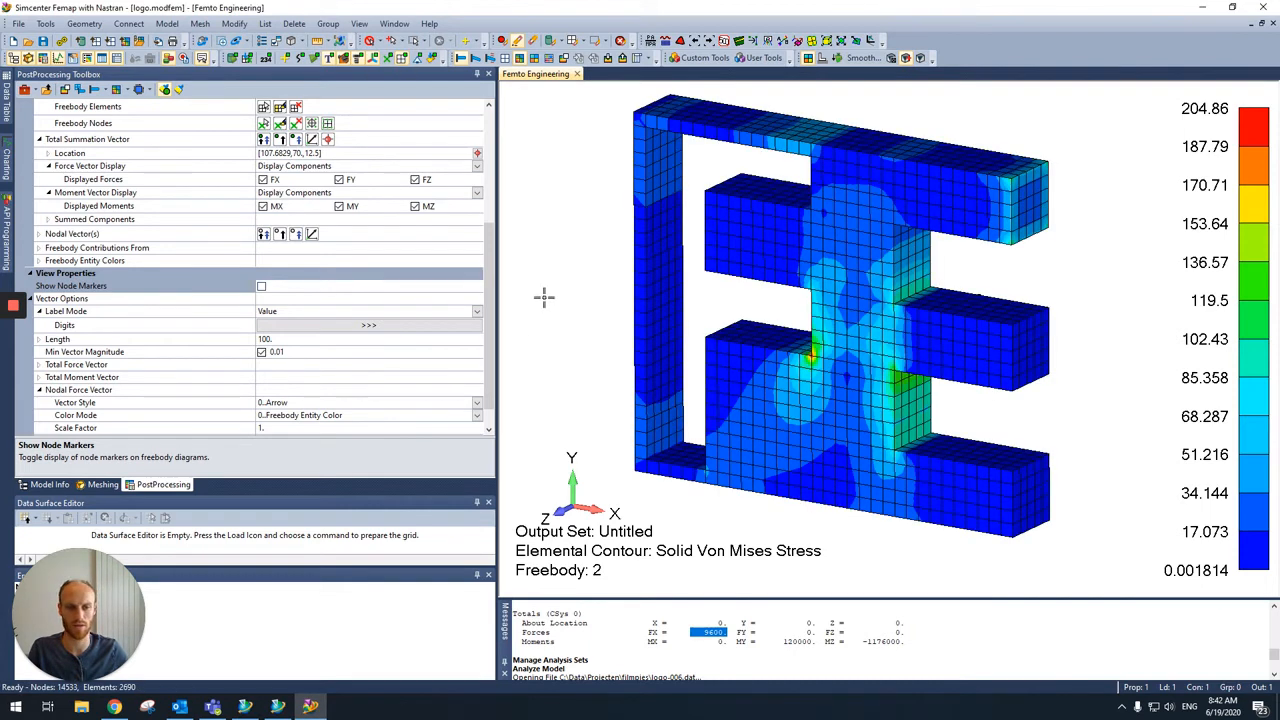
{"action": "mouse_move", "coordinate": [600, 400]}
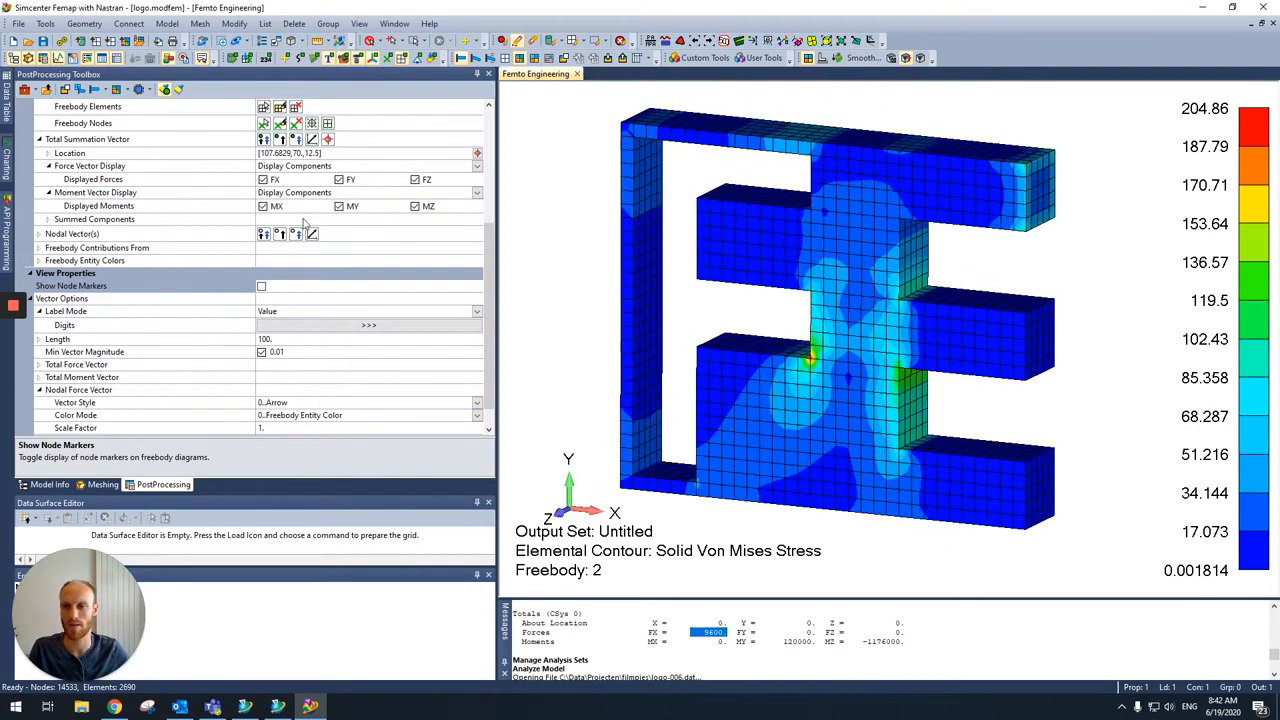
Redisplay the model with Show Node Markers on and begin relocating the total summation vector via Location '...'.
{"action": "left_click", "coordinate": [260, 286]}
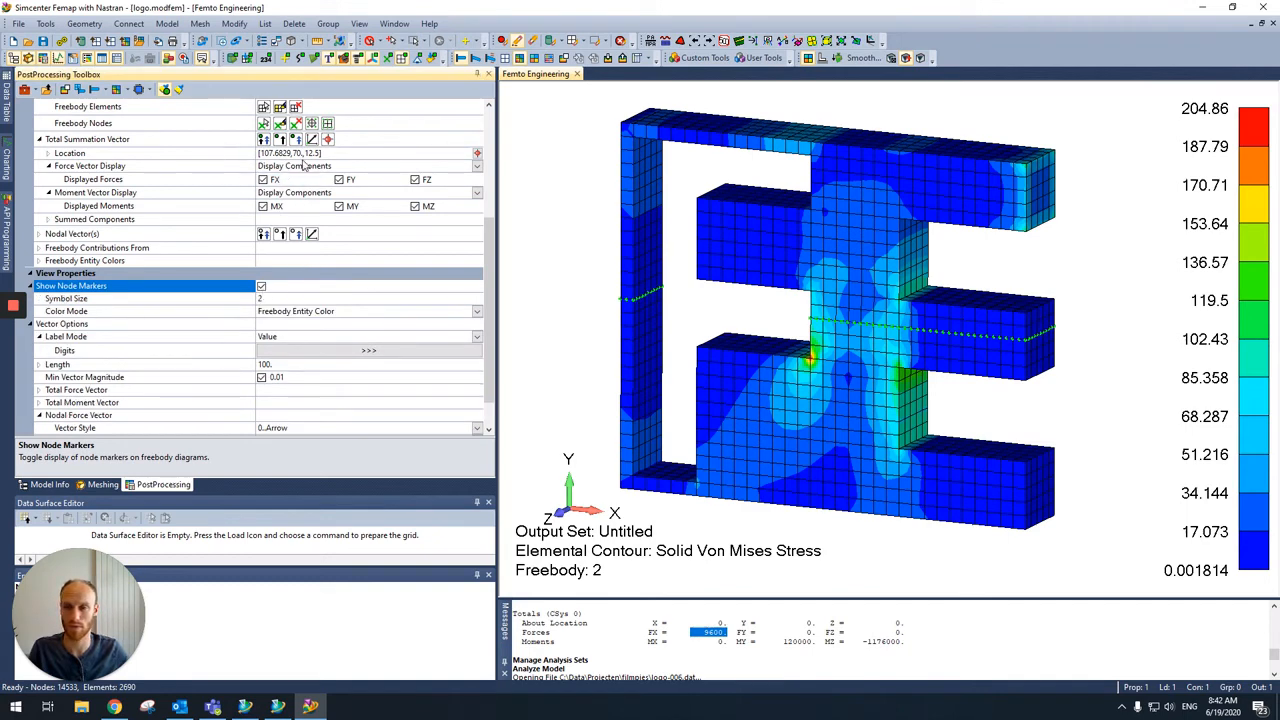
{"action": "left_click", "coordinate": [70, 152]}
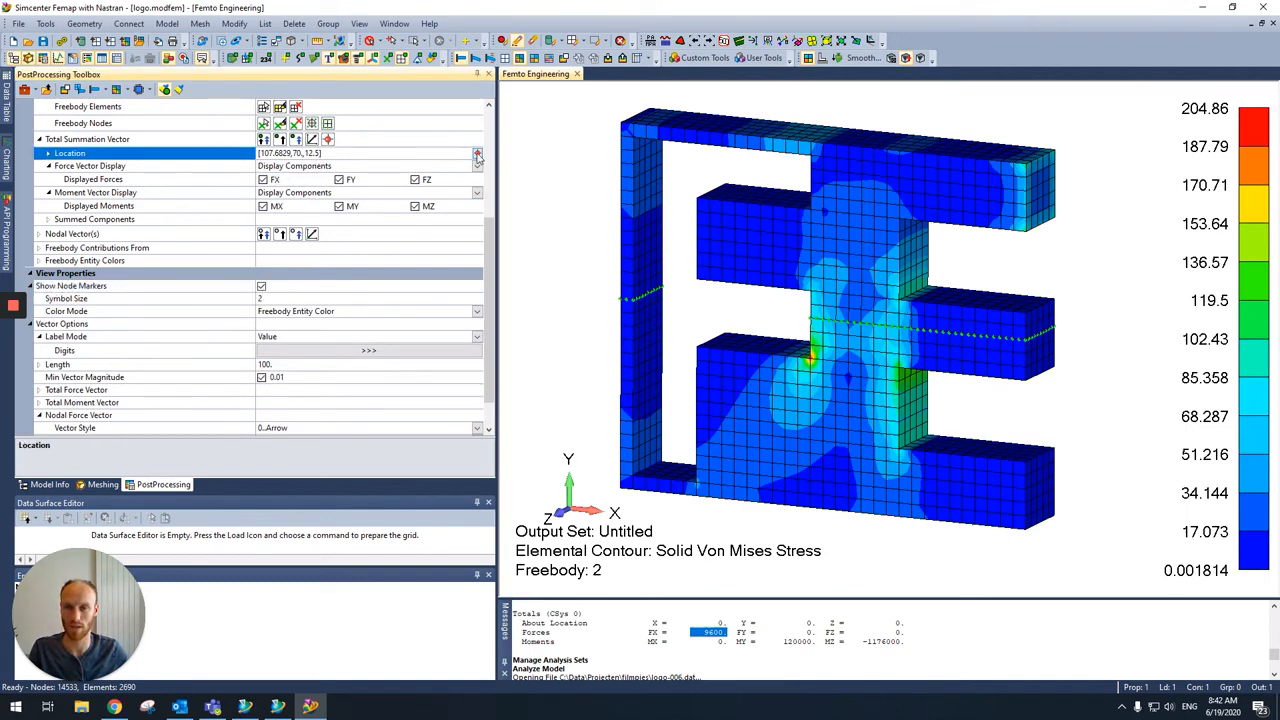
{"action": "left_click", "coordinate": [476, 152]}
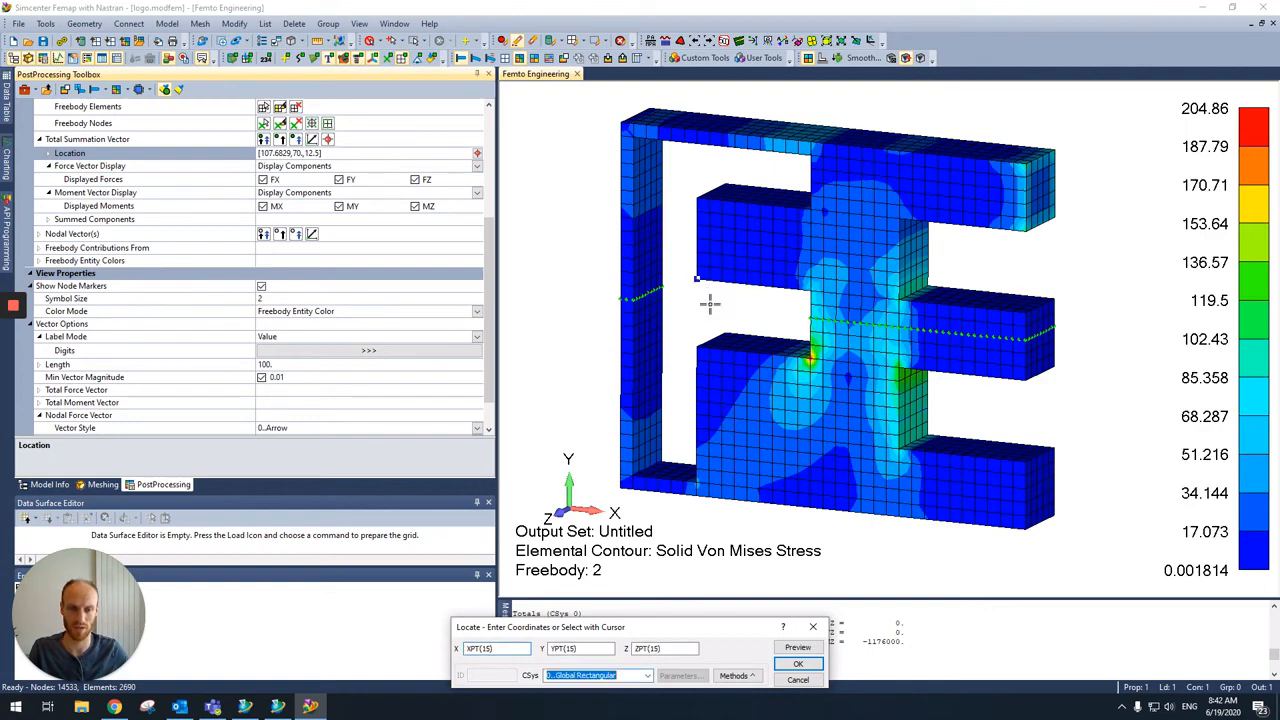
Relocate the force and moment summation vectors to the picked point on the section.
{"action": "left_click", "coordinate": [798, 664]}
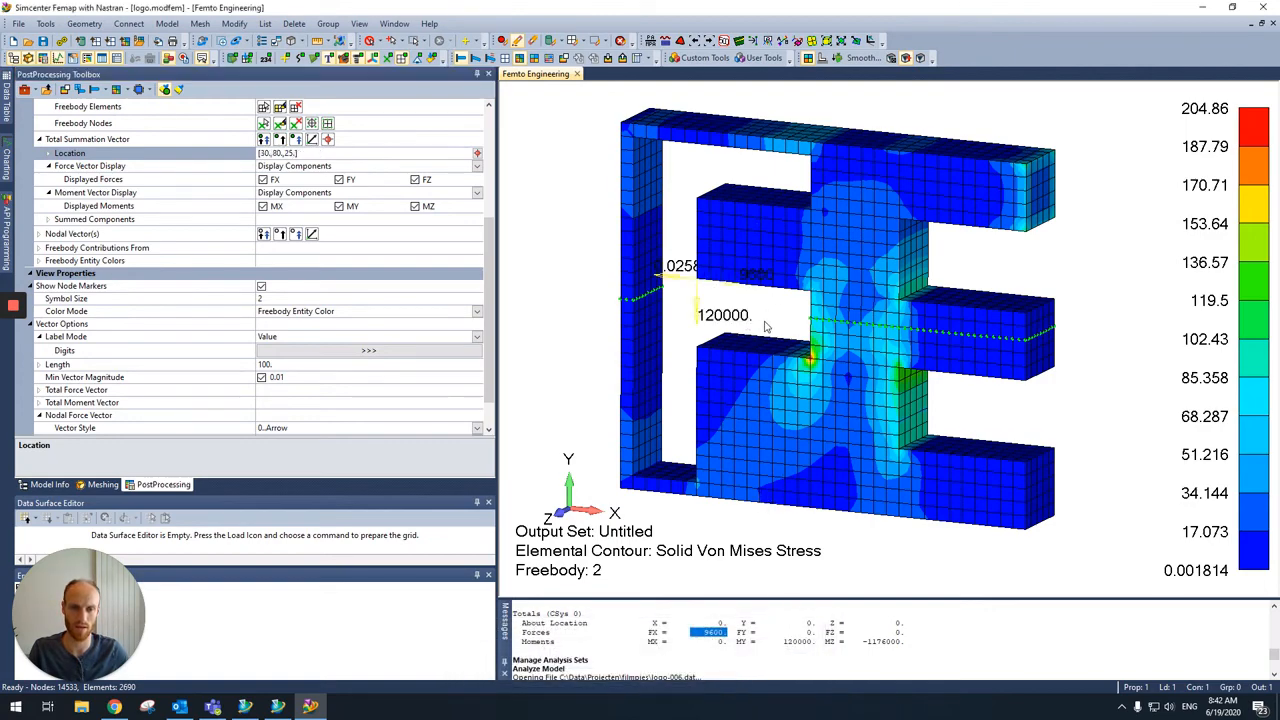